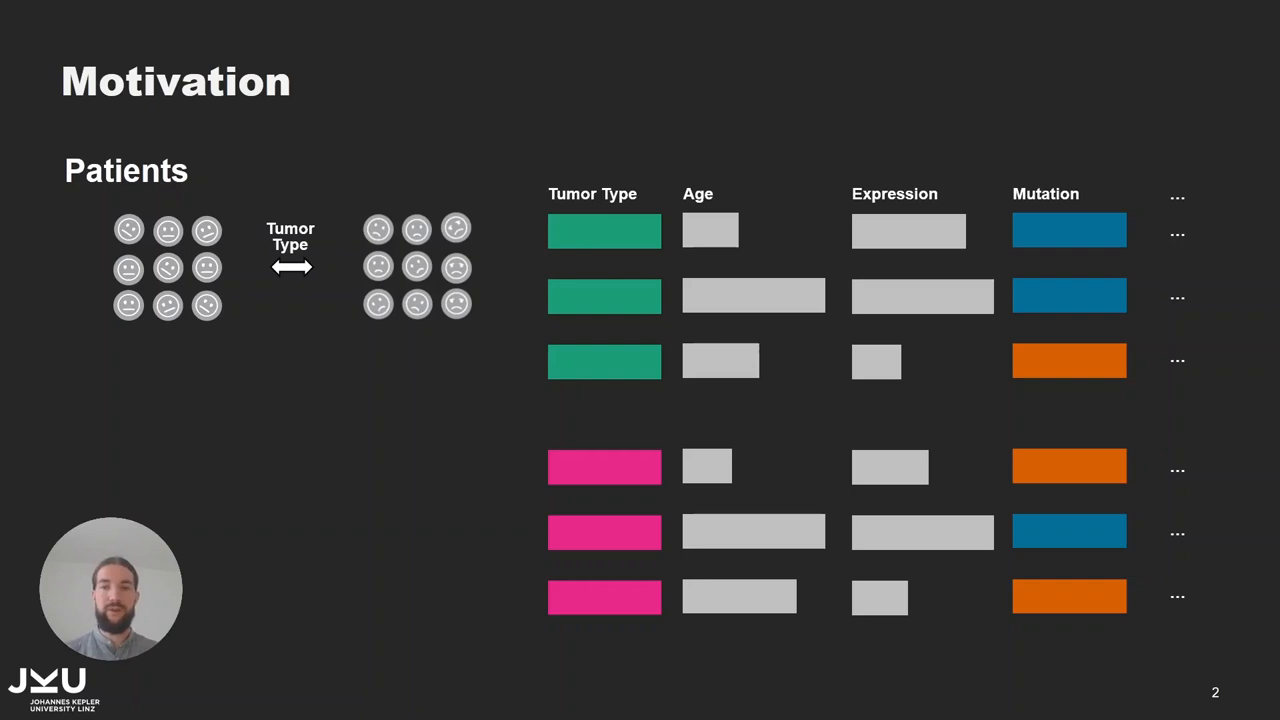
# Advance past the Motivation slide to the demo of nine tumor-type and KRAS groups
pyautogui.press('Right')
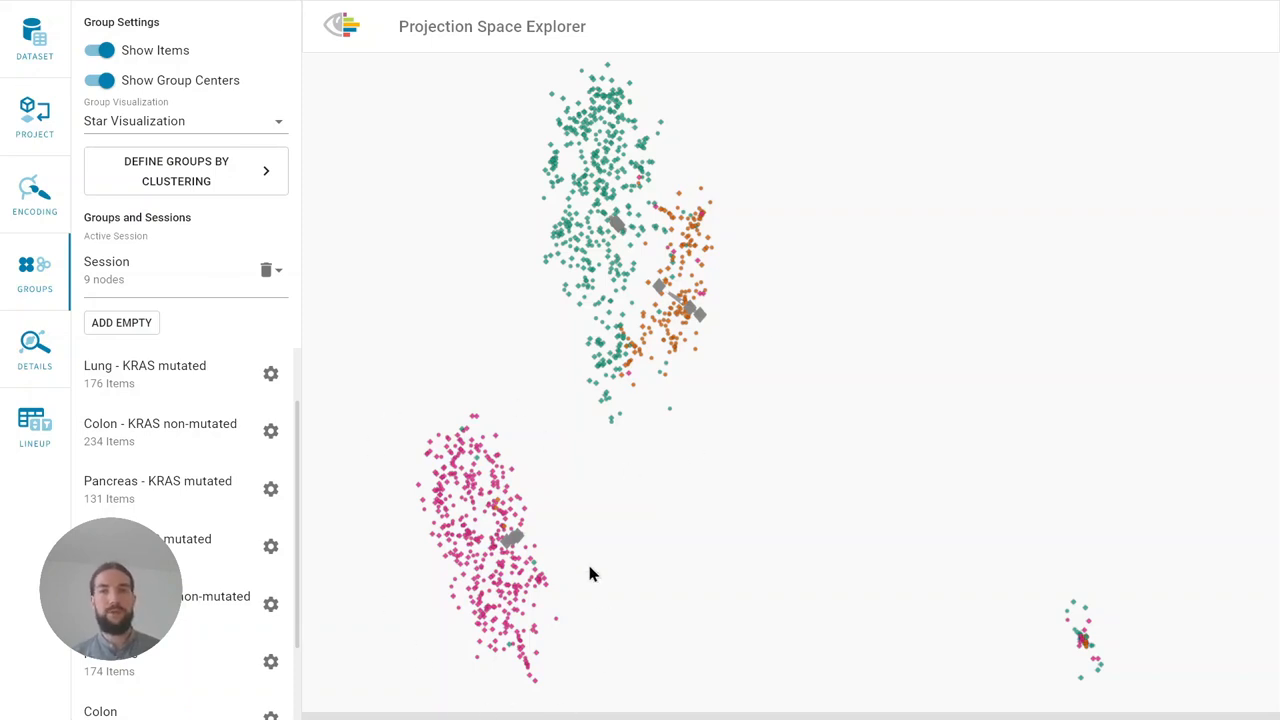
pyautogui.moveTo(613, 442)
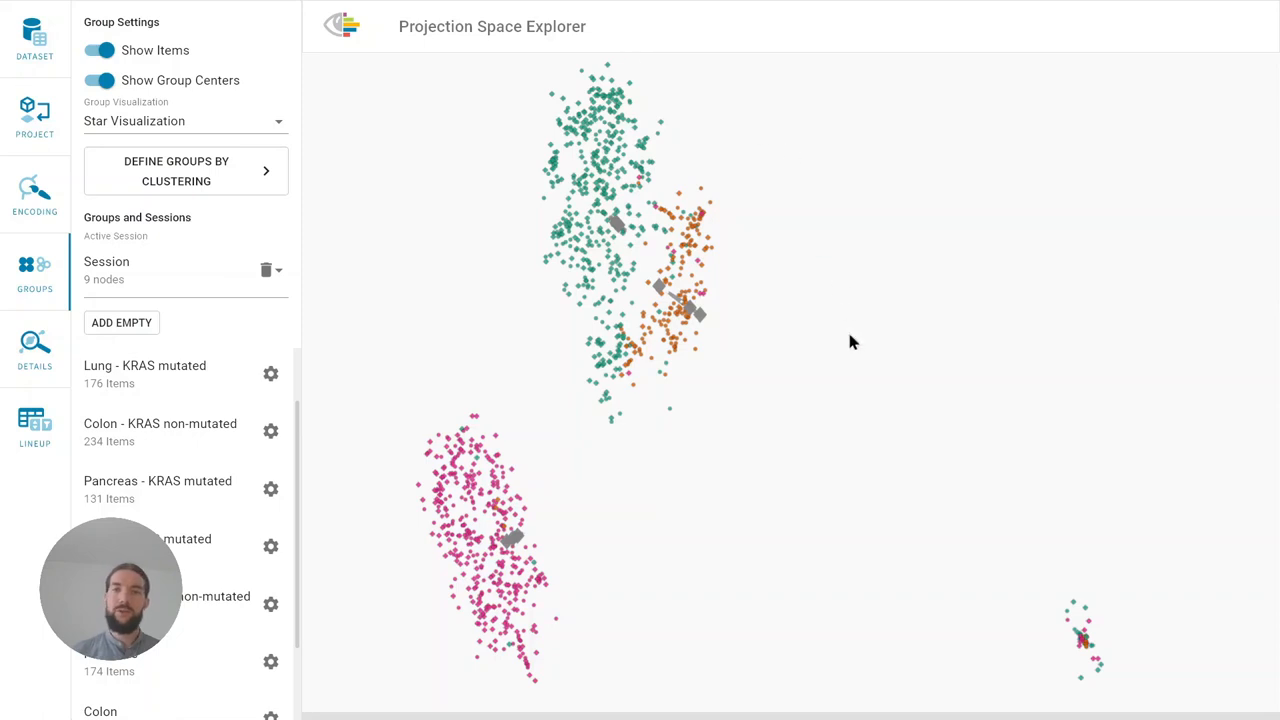
pyautogui.moveTo(1150, 603)
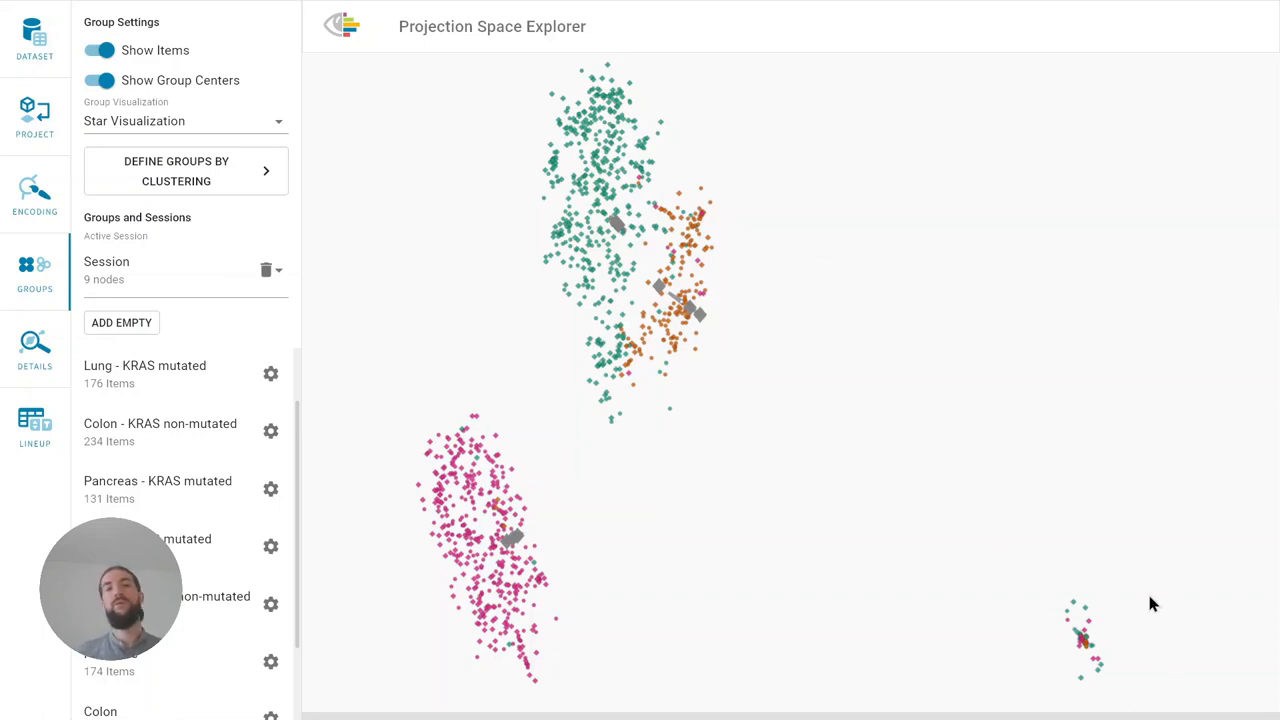
pyautogui.moveTo(1064, 548)
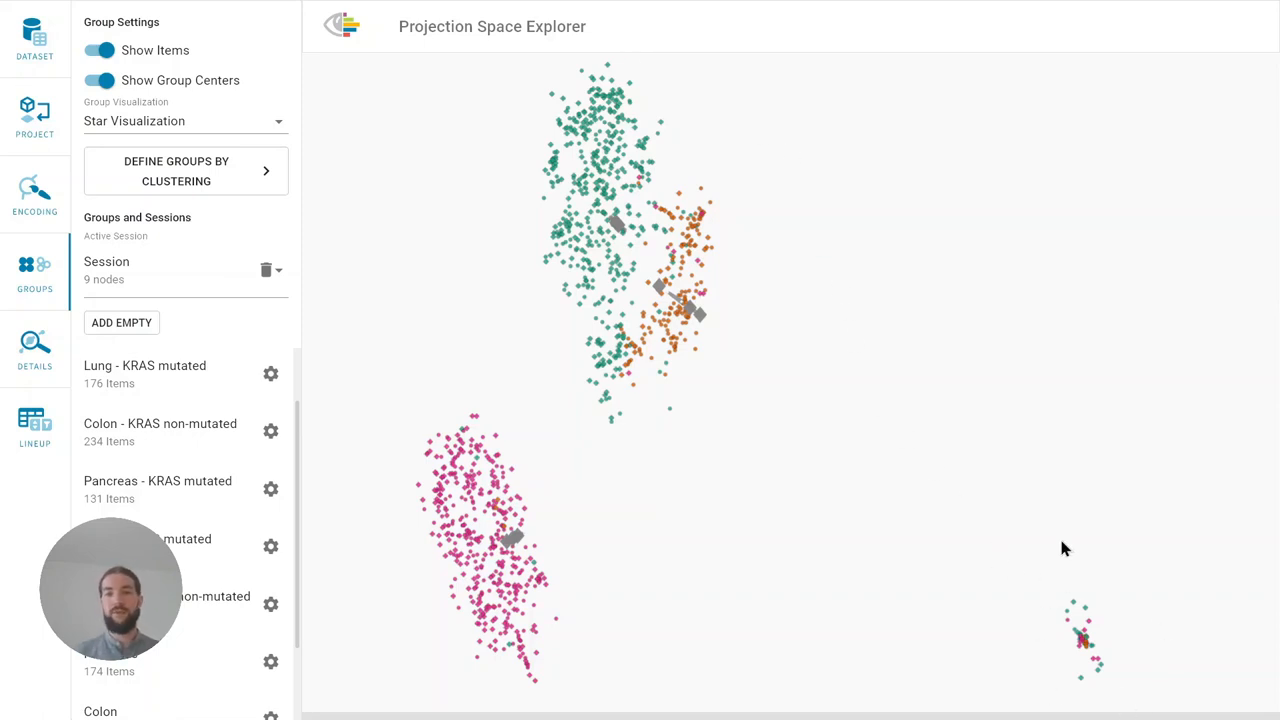
pyautogui.moveTo(1035, 548)
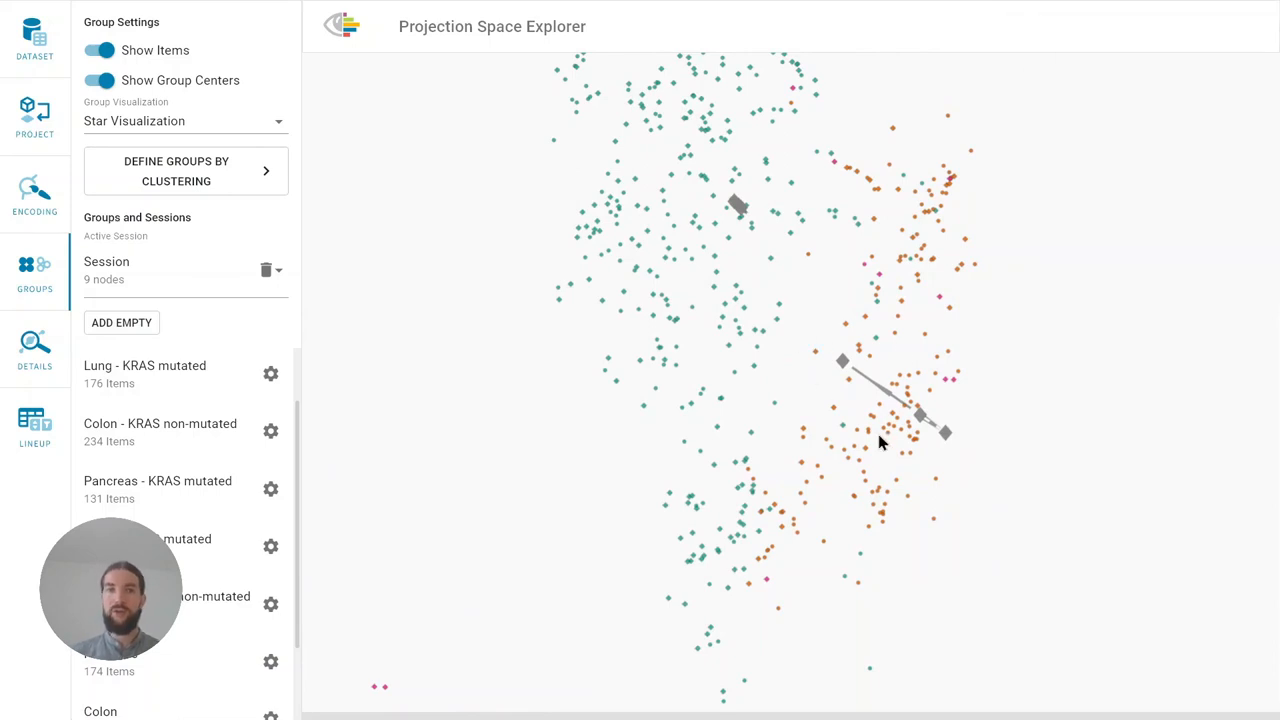
pyautogui.moveTo(925, 467)
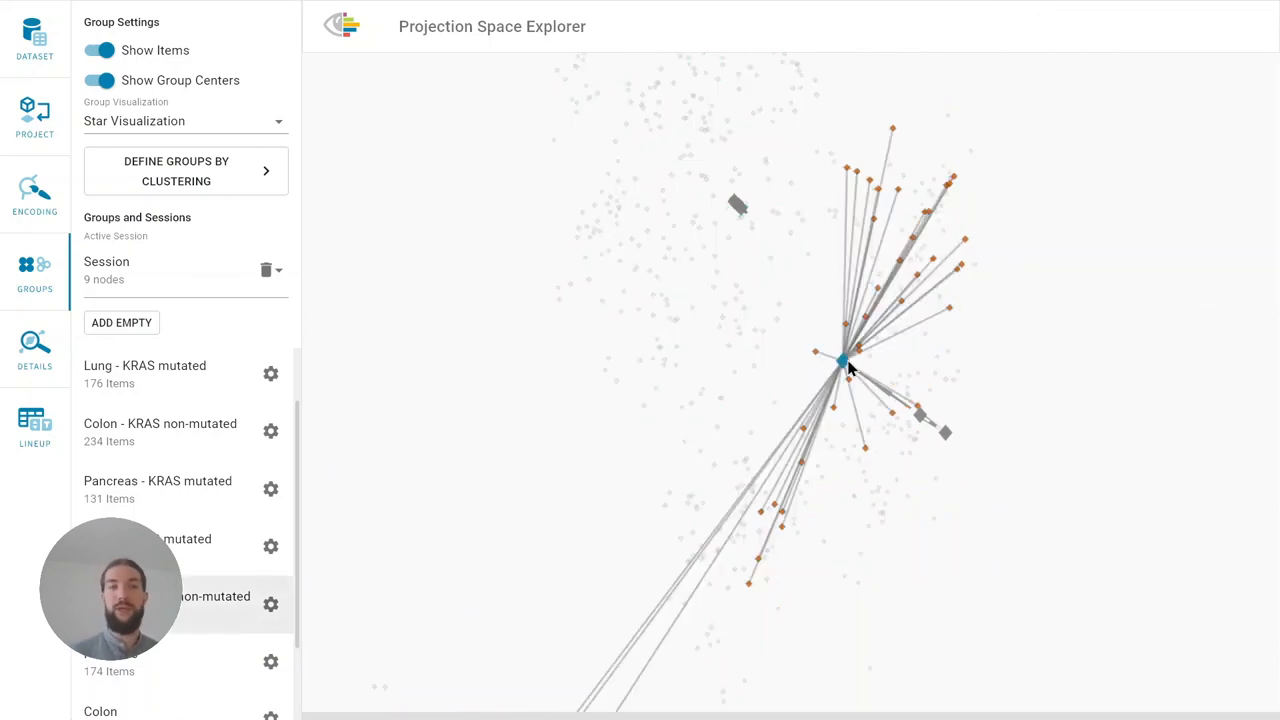
pyautogui.moveTo(612, 519)
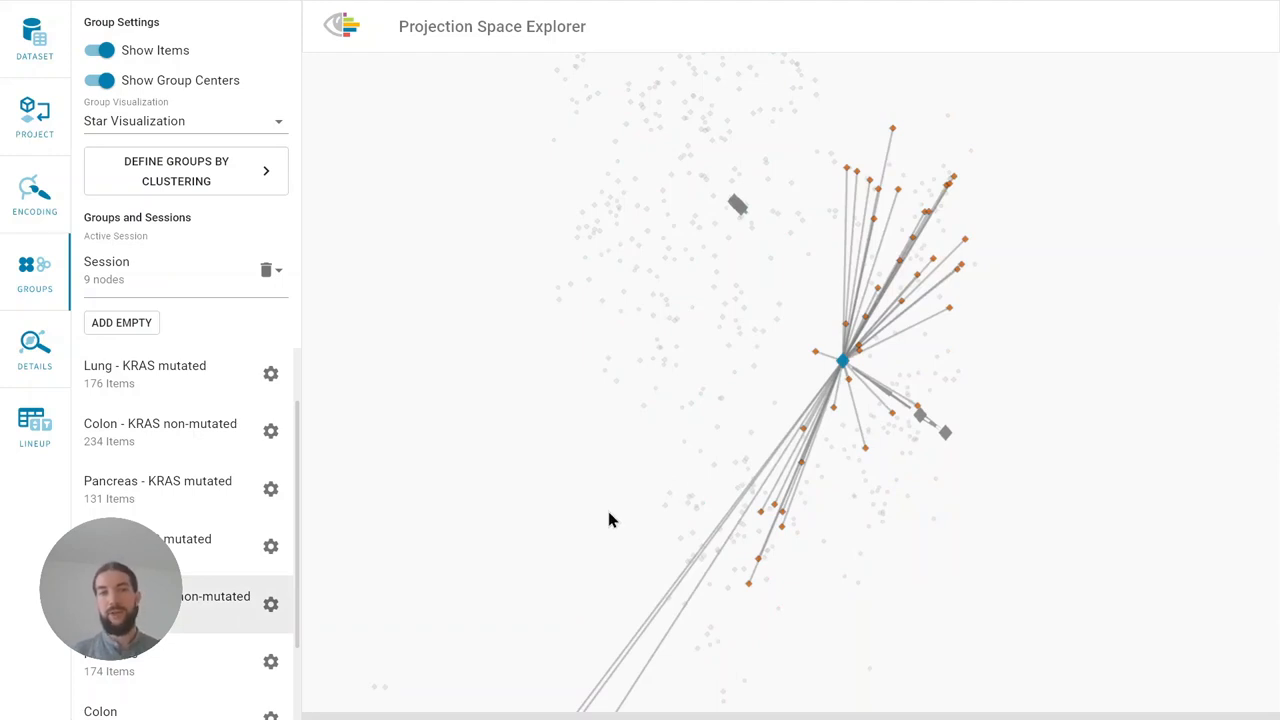
pyautogui.moveTo(687, 471)
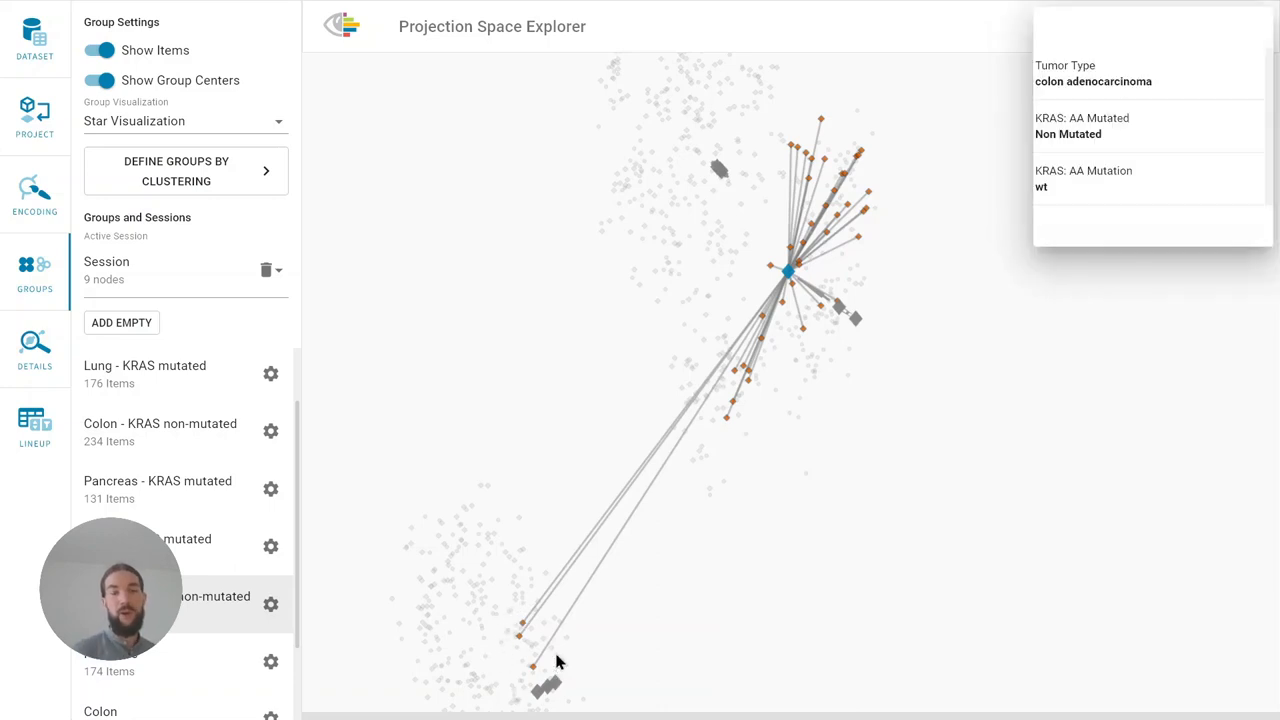
pyautogui.moveTo(443, 551)
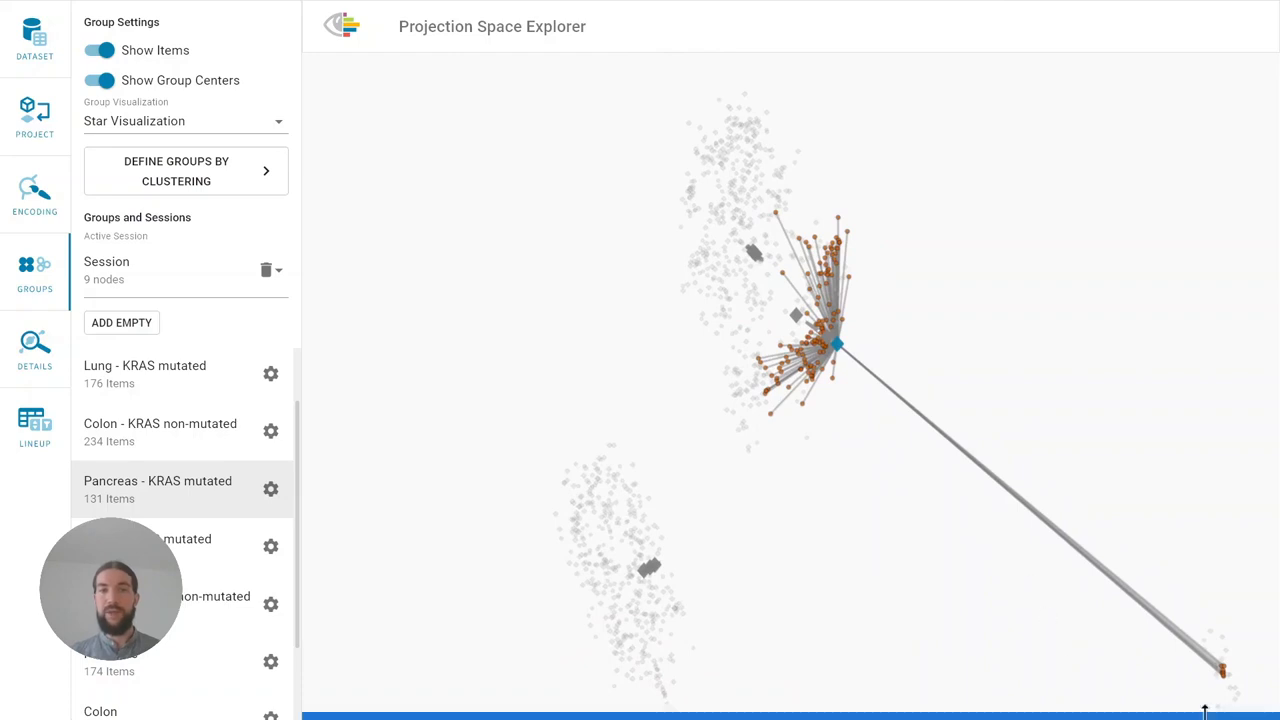
pyautogui.moveTo(835, 372)
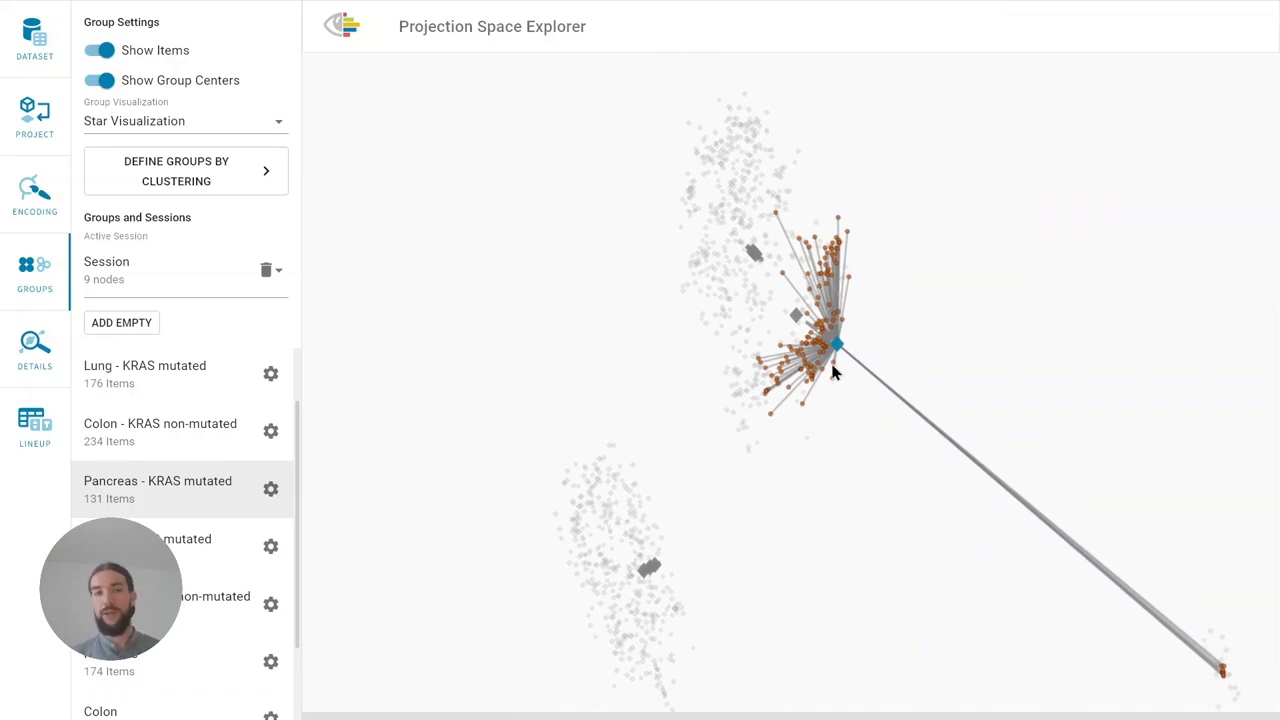
pyautogui.moveTo(837, 350)
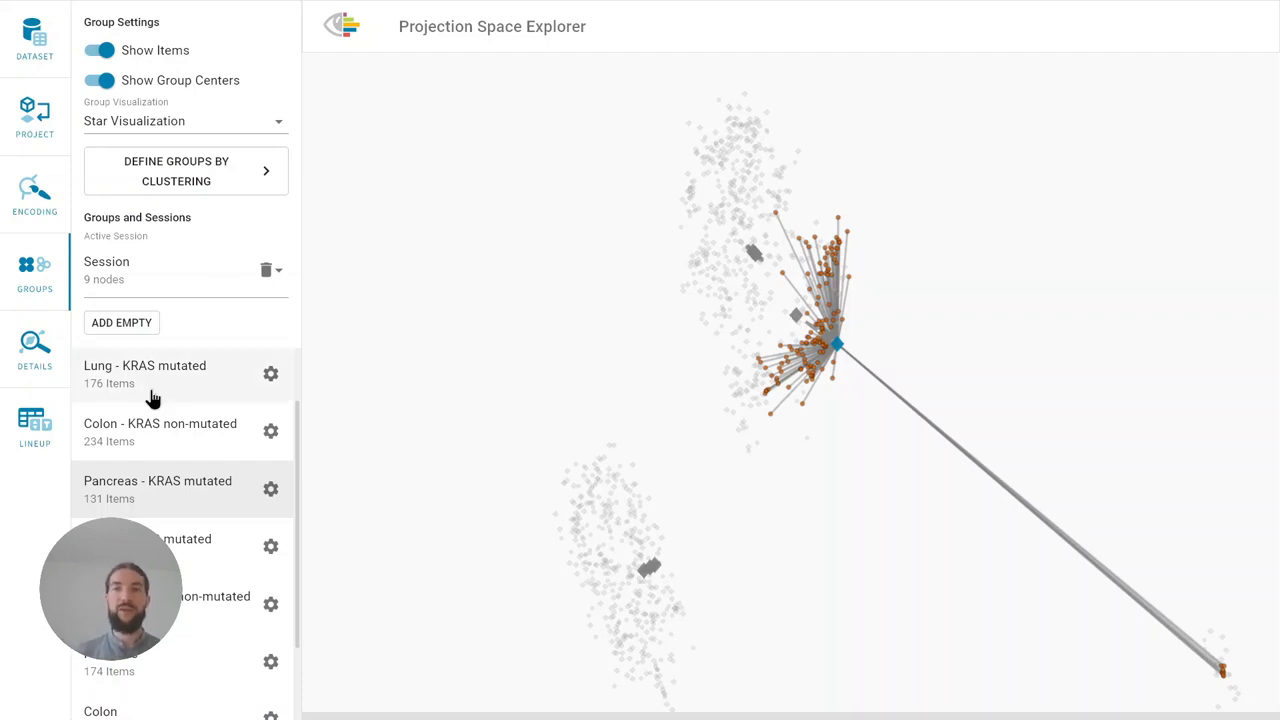
# Add Lung - KRAS mutated to the selection and open a group centre's action menu
pyautogui.click(145, 374)
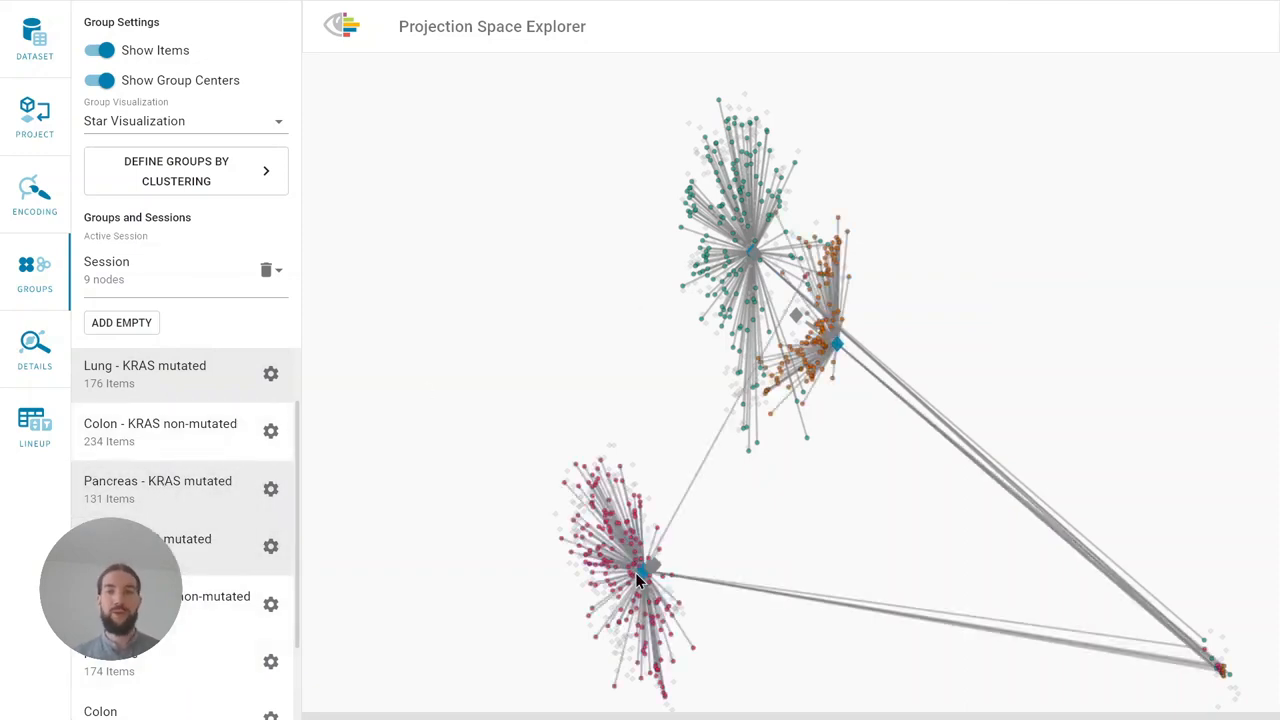
pyautogui.rightClick(647, 568)
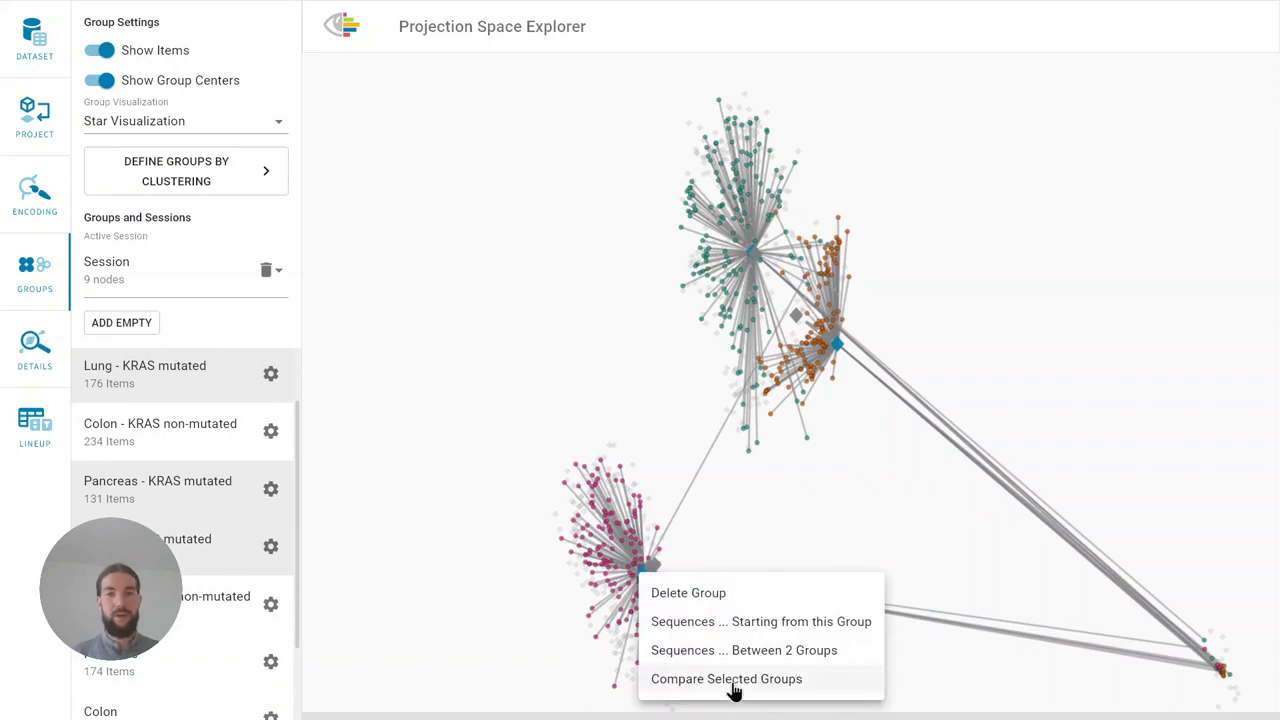
pyautogui.click(726, 678)
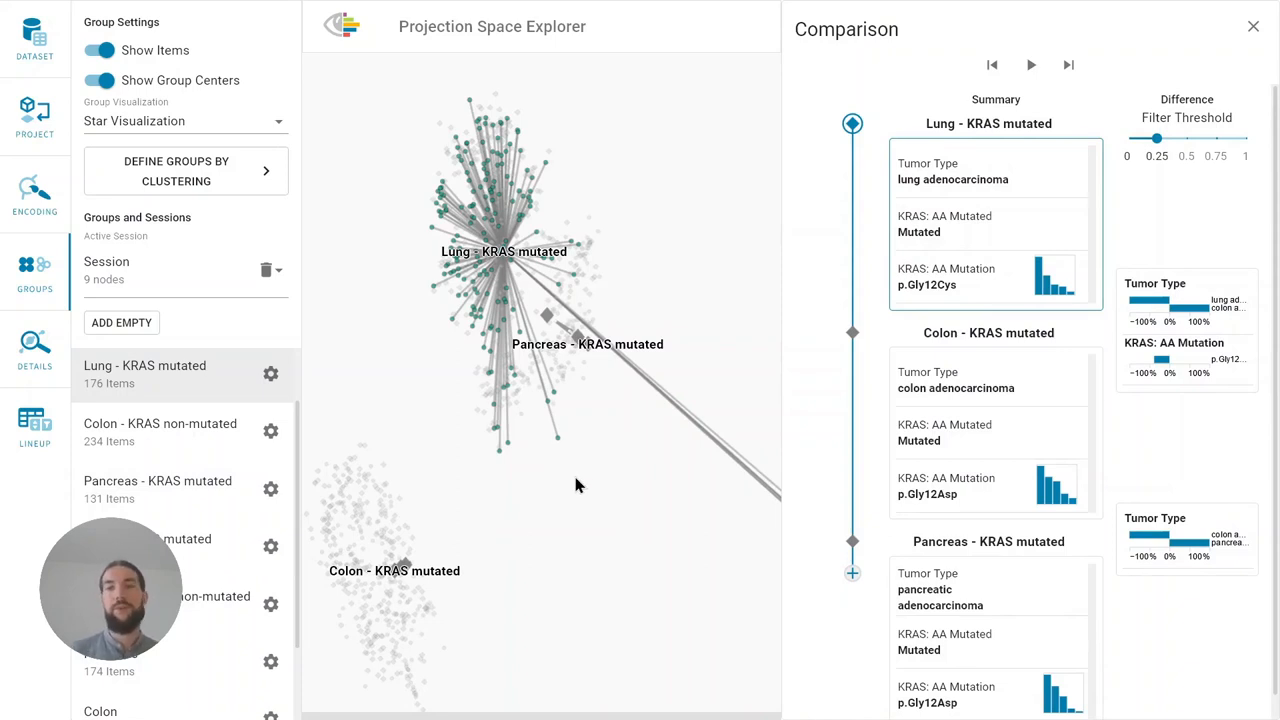
pyautogui.moveTo(1013, 320)
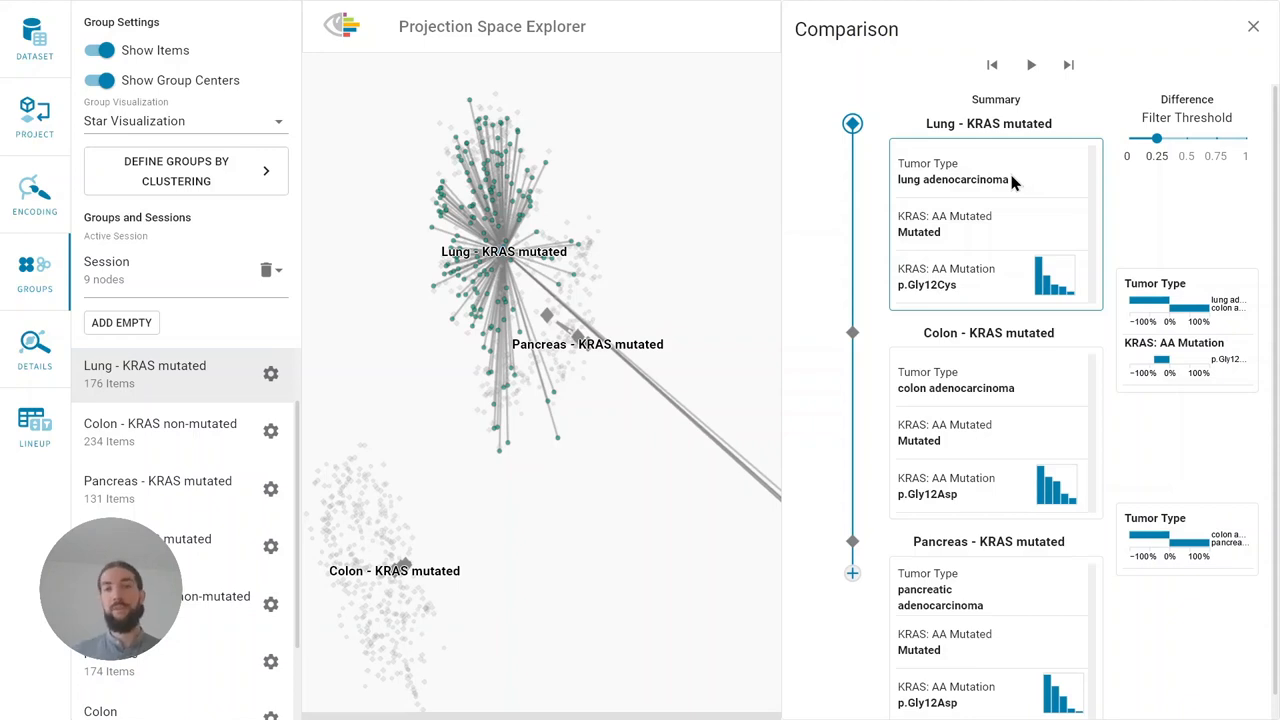
pyautogui.moveTo(1008, 277)
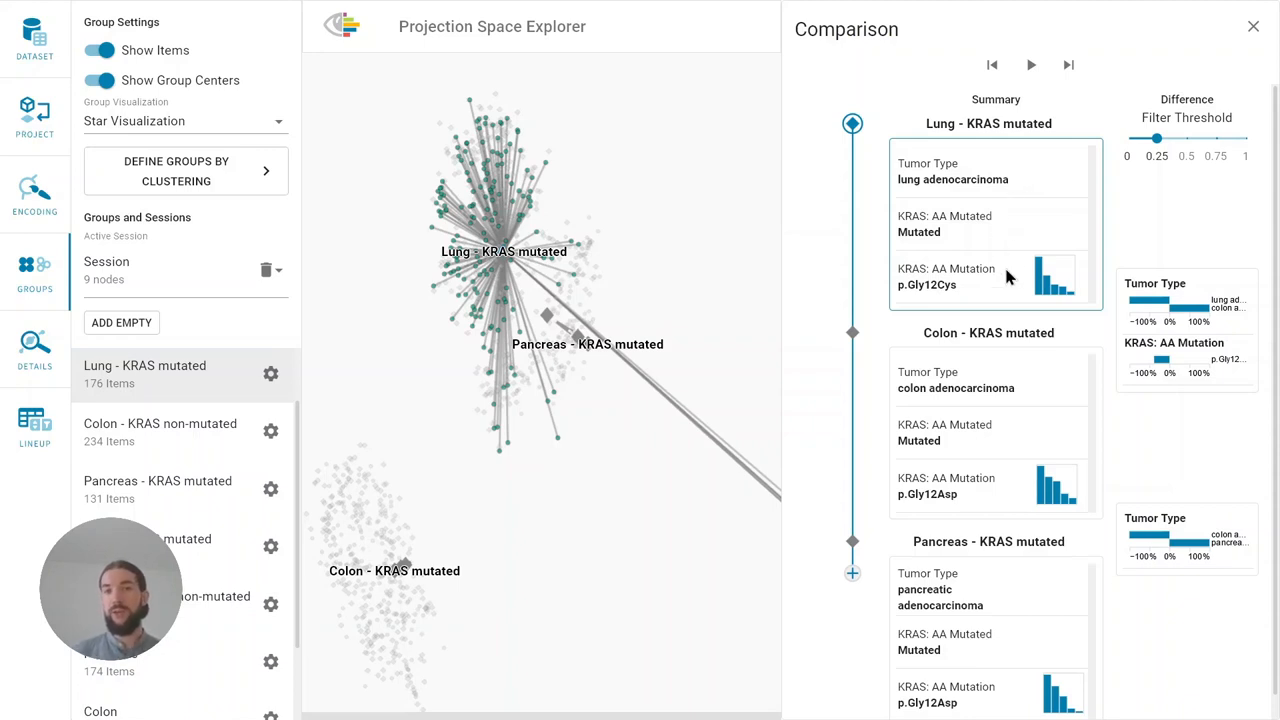
pyautogui.moveTo(990, 270)
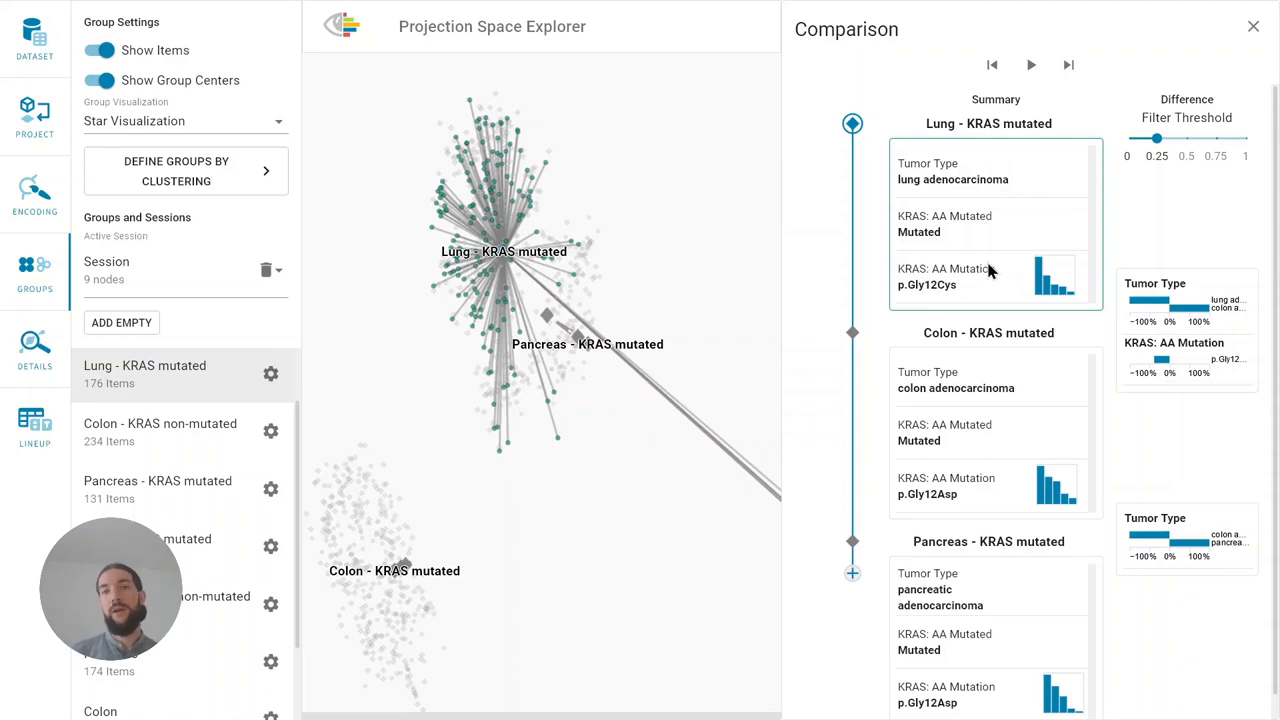
pyautogui.moveTo(902, 292)
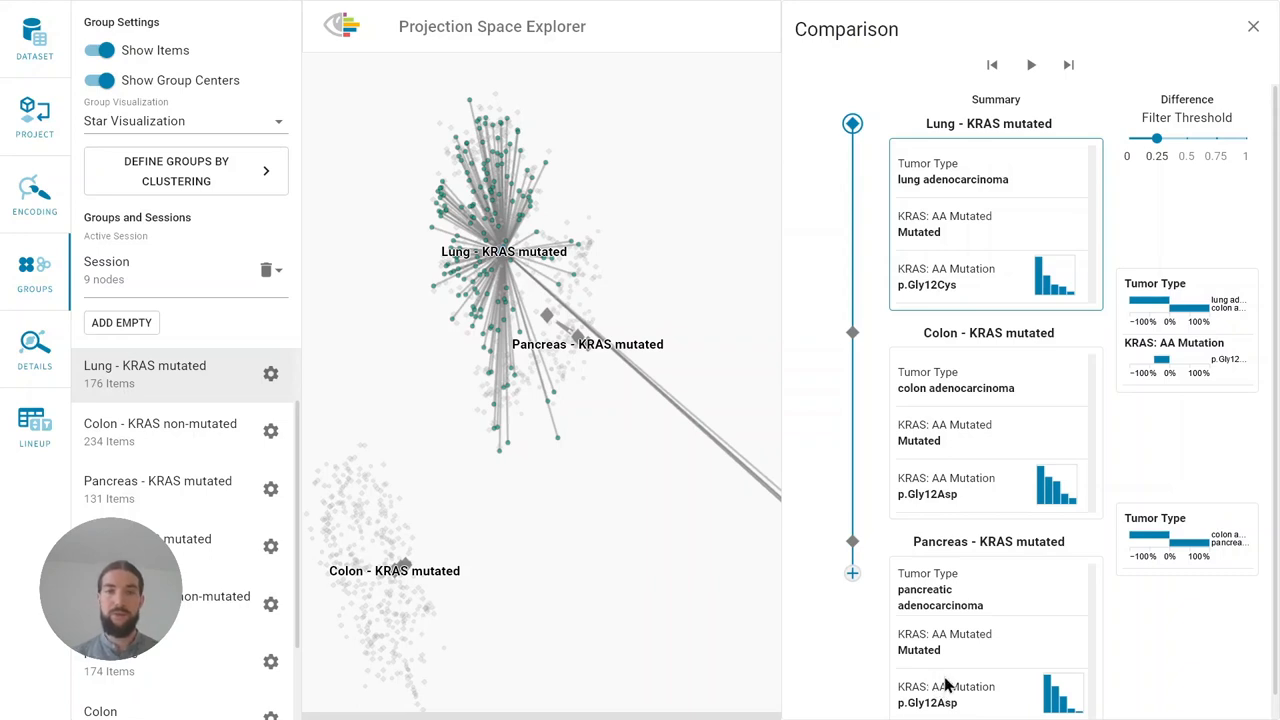
pyautogui.moveTo(1040, 295)
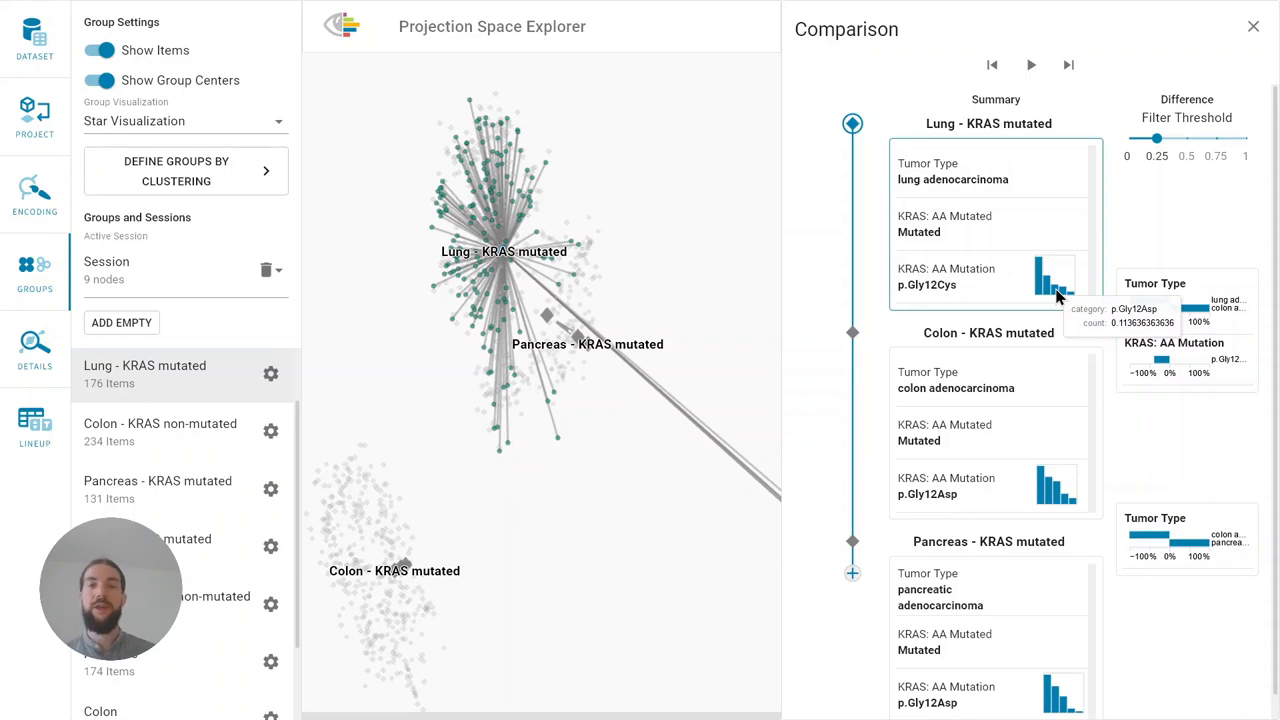
pyautogui.moveTo(1052, 310)
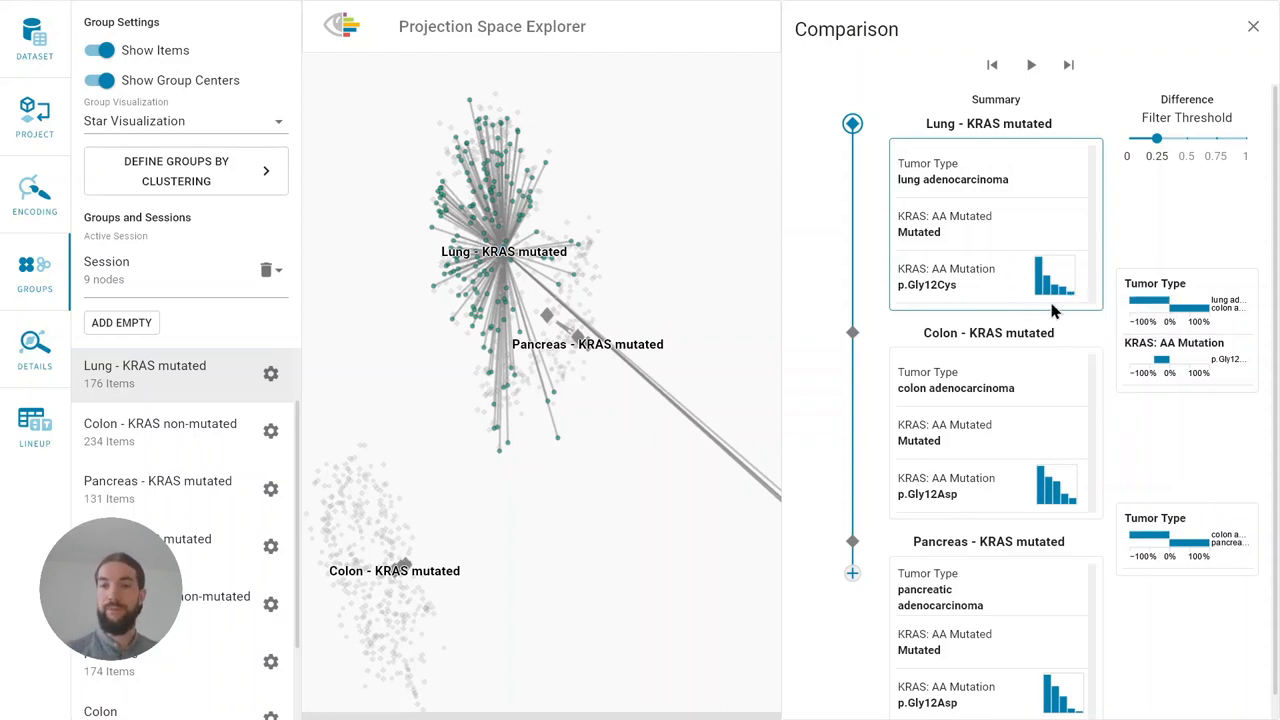
pyautogui.moveTo(1127, 391)
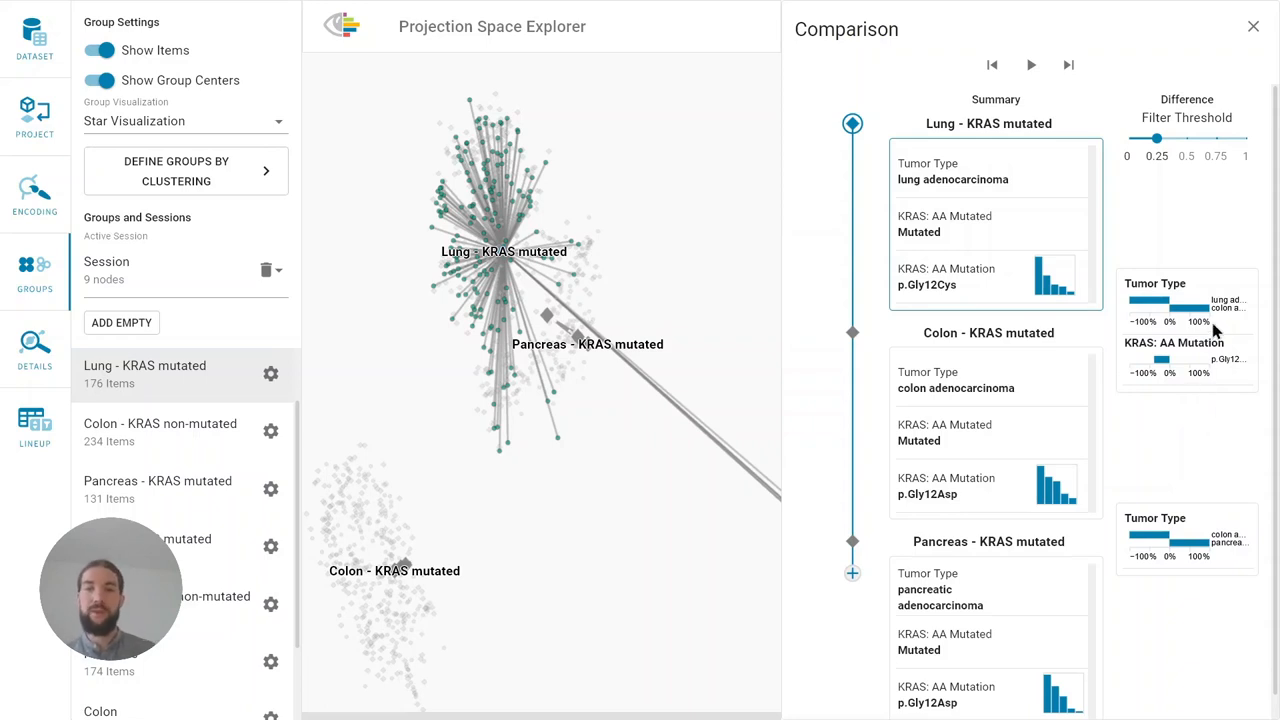
pyautogui.moveTo(1180, 335)
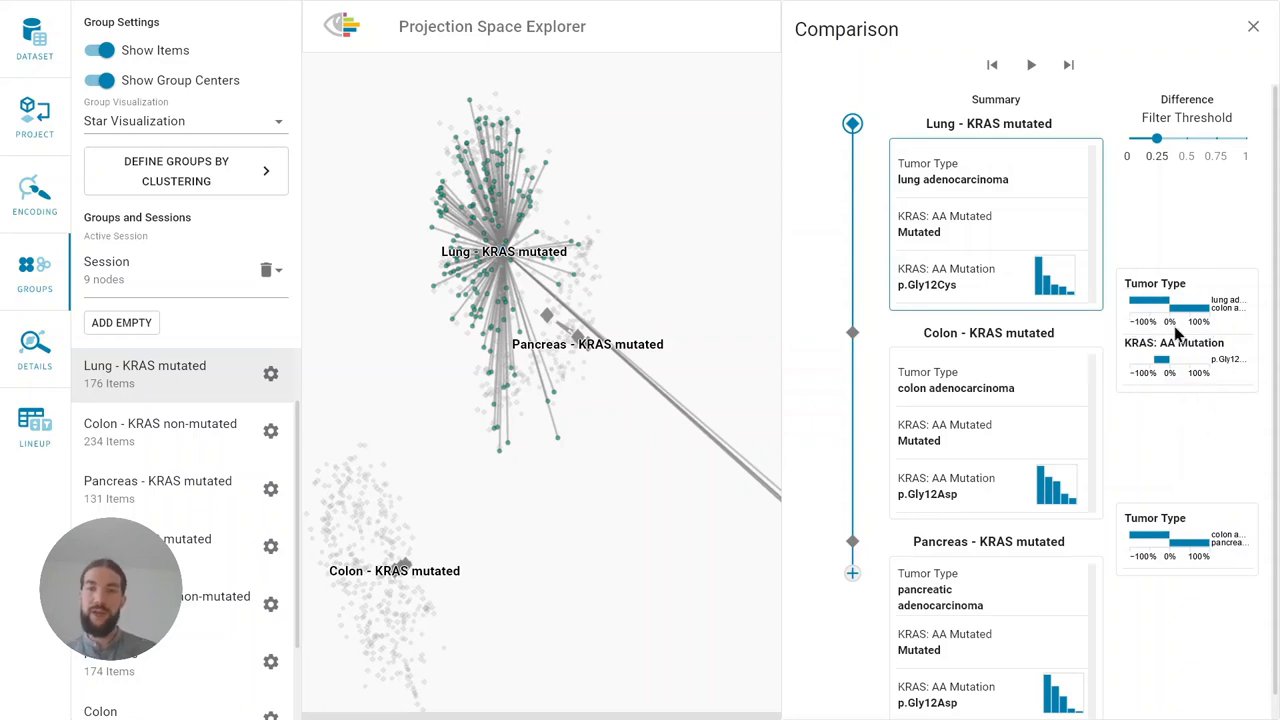
pyautogui.moveTo(1185, 335)
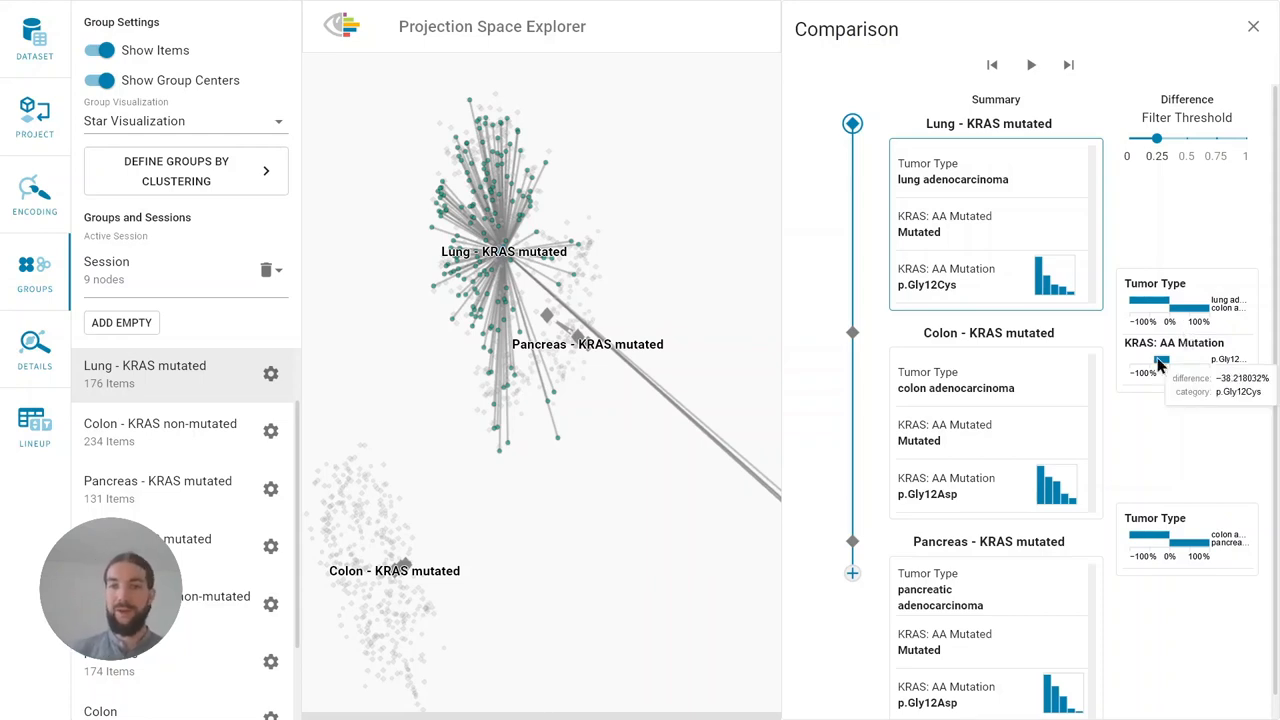
pyautogui.moveTo(1115, 410)
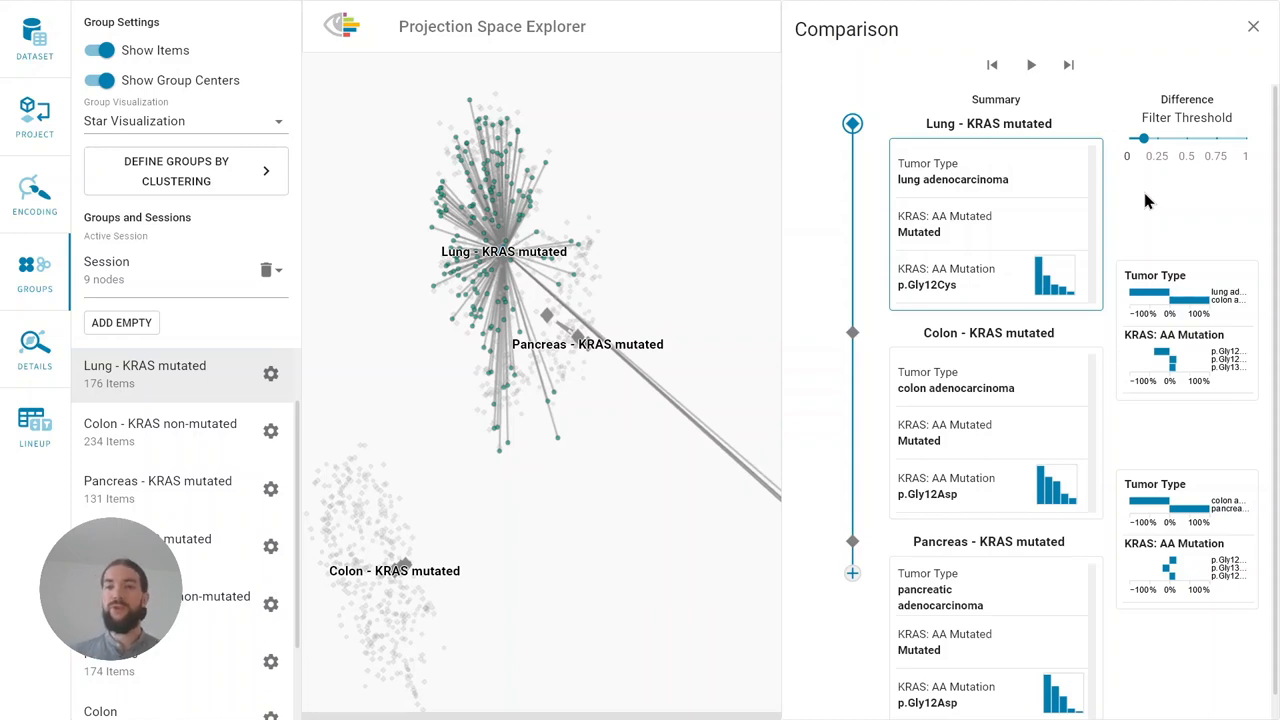
pyautogui.moveTo(1210, 291)
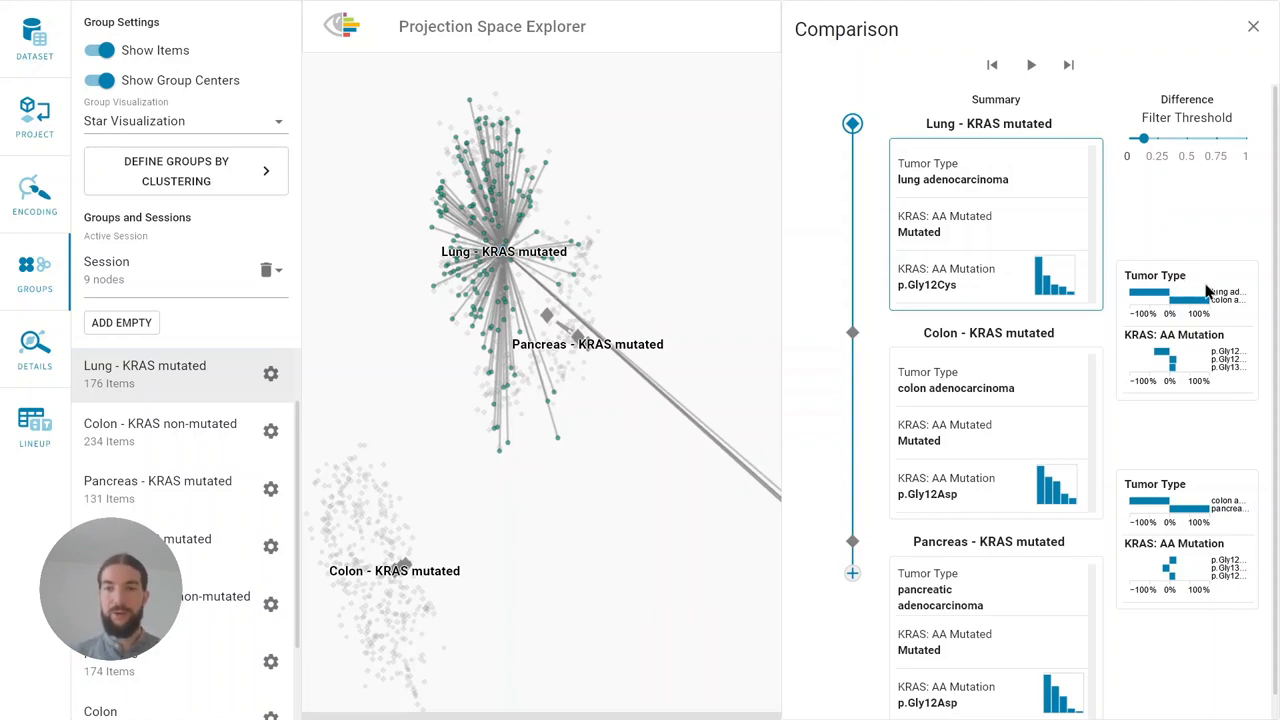
pyautogui.moveTo(1205, 298)
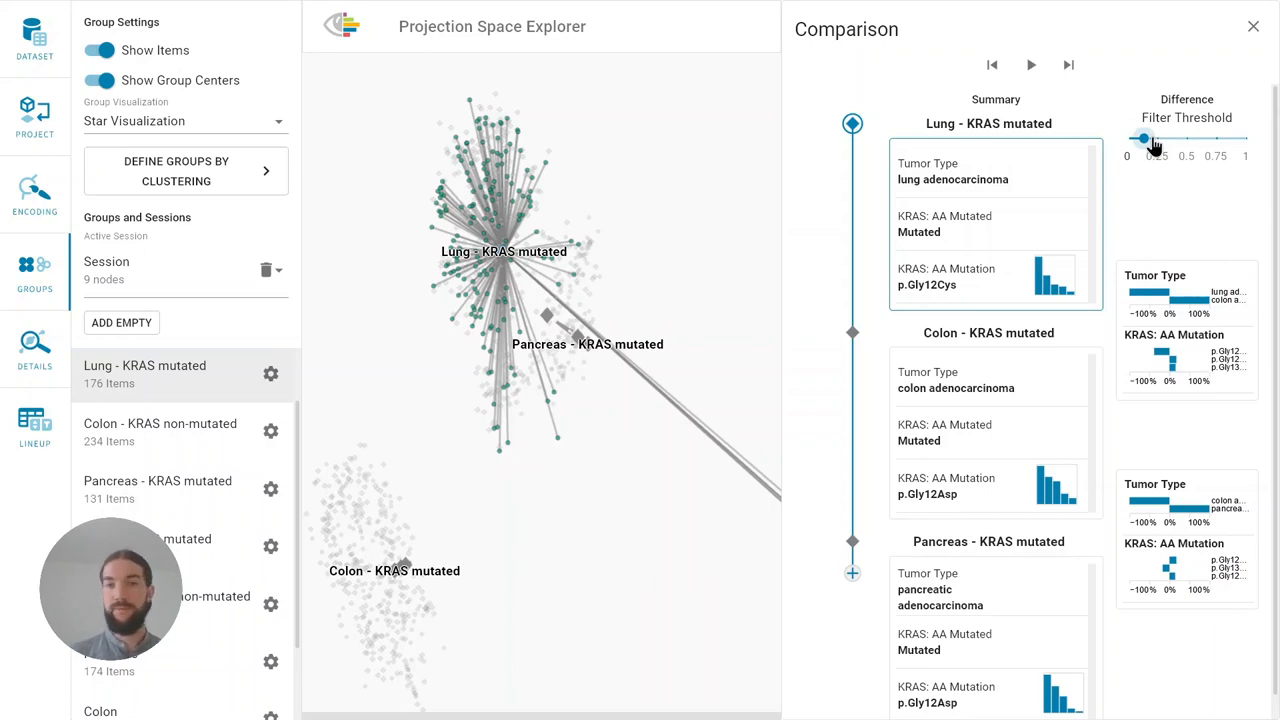
# Close the comparison, returning to the full projection of colored tumor-sample clusters
pyautogui.click(1253, 26)
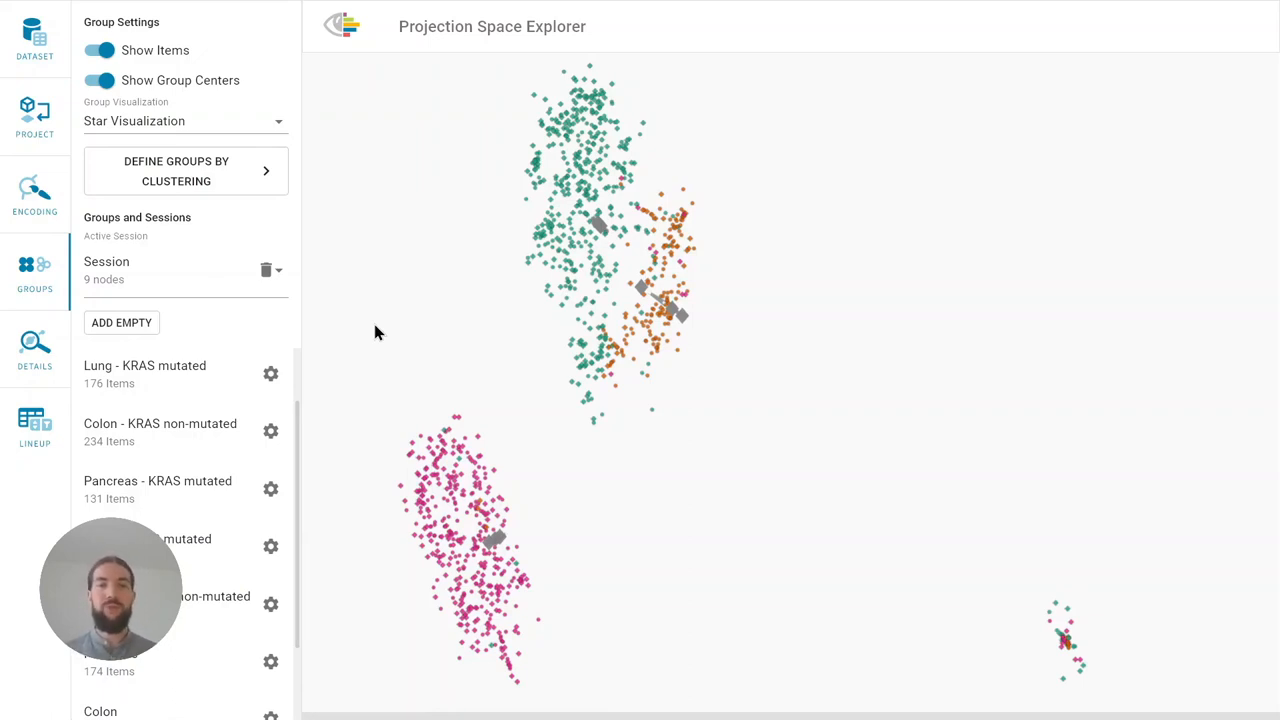
# Check the Details tab's Summary Attributes, then return to the Groups tab
pyautogui.click(34, 350)
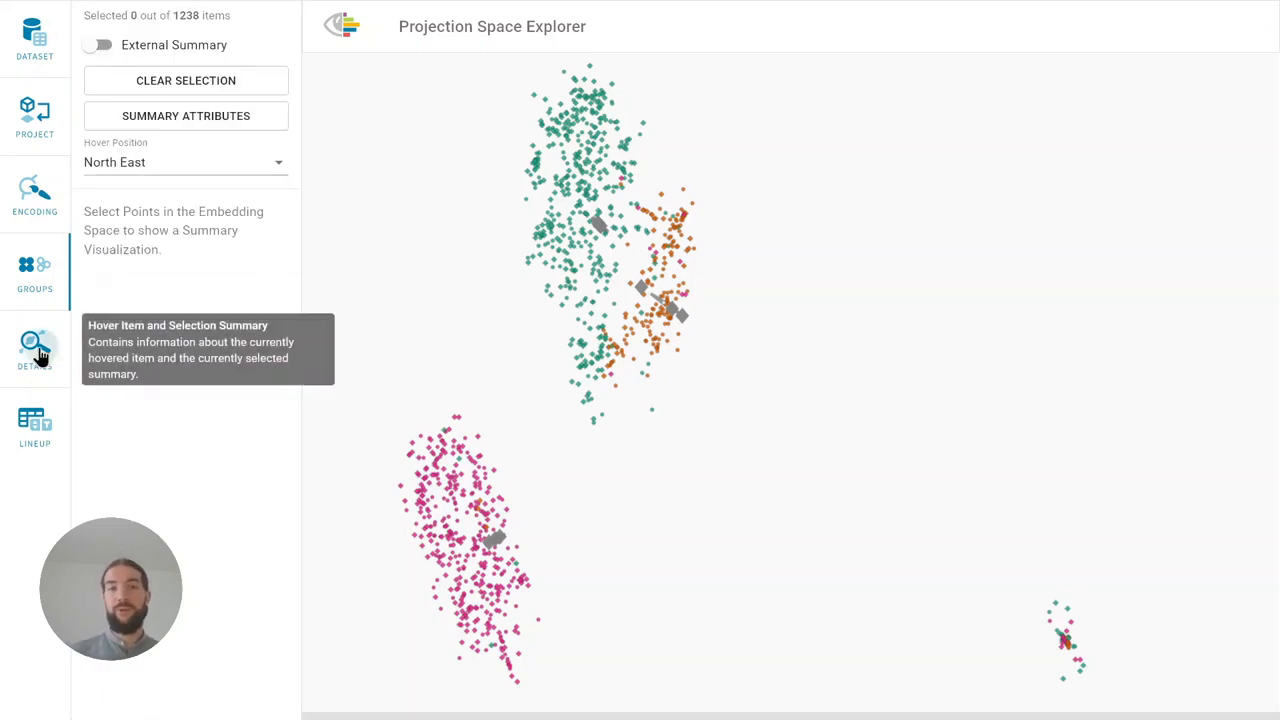
pyautogui.moveTo(205, 120)
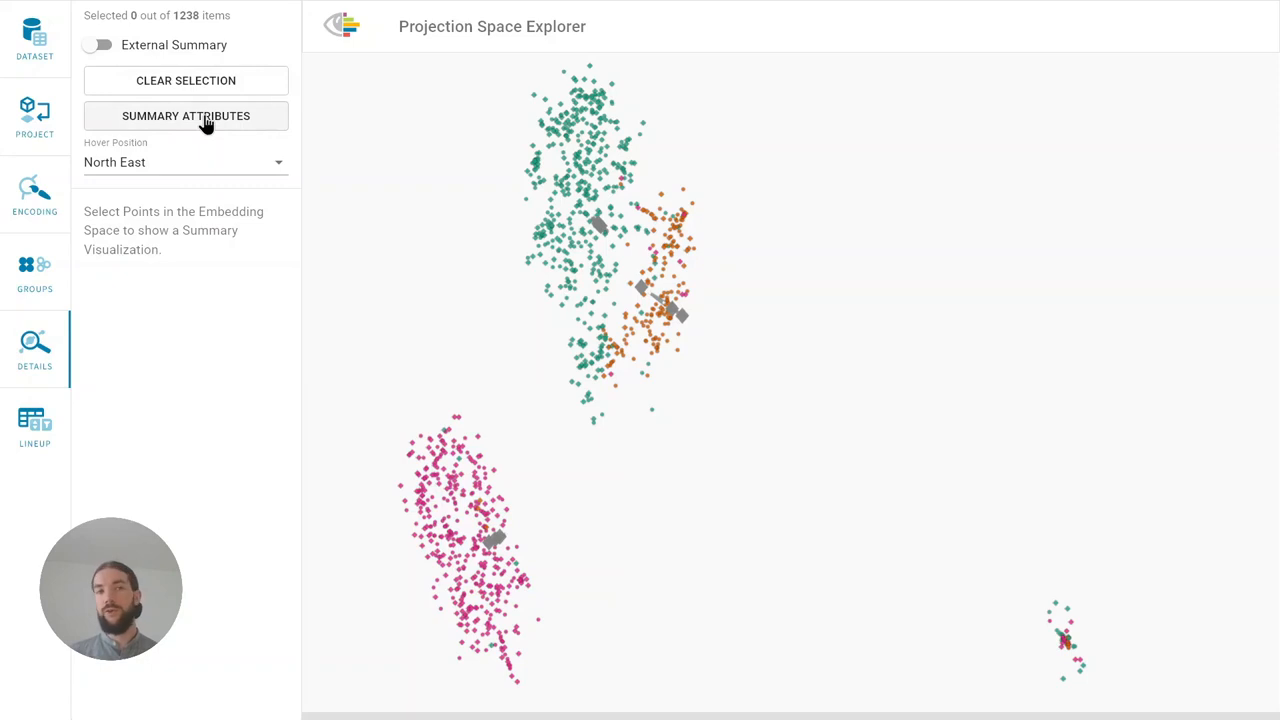
pyautogui.moveTo(35, 275)
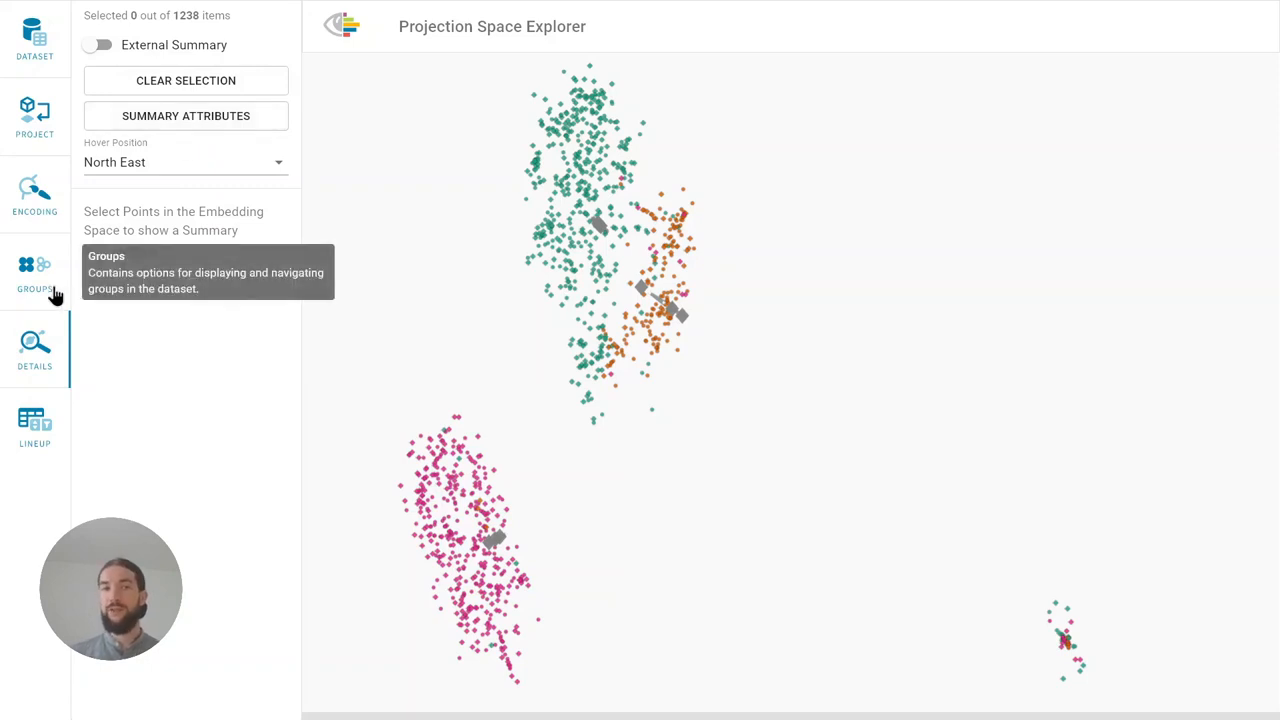
pyautogui.click(35, 272)
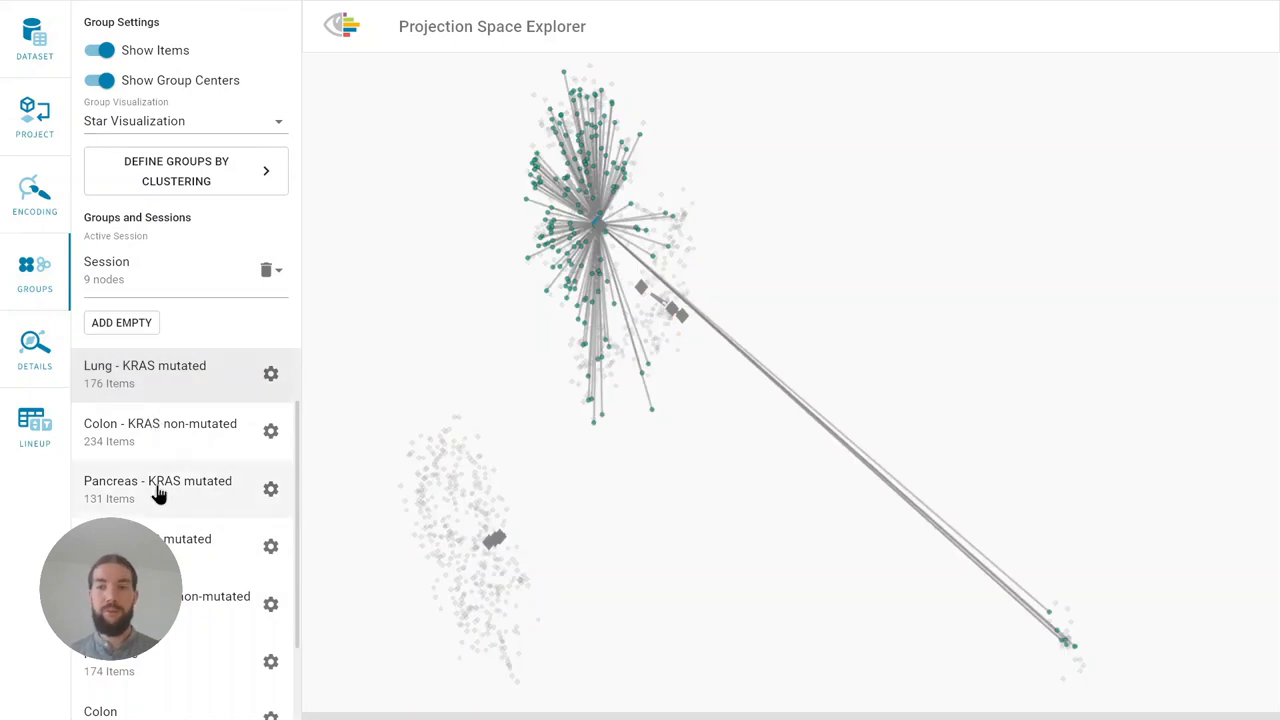
pyautogui.click(157, 488)
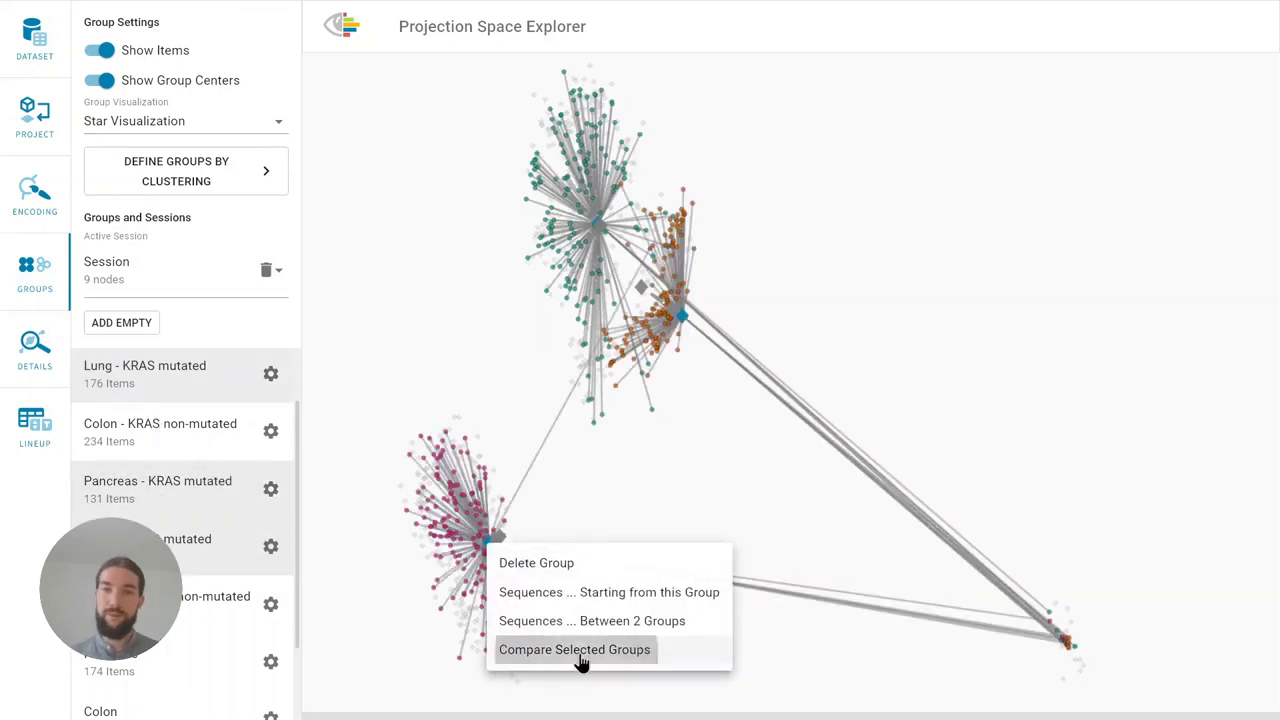
pyautogui.click(575, 649)
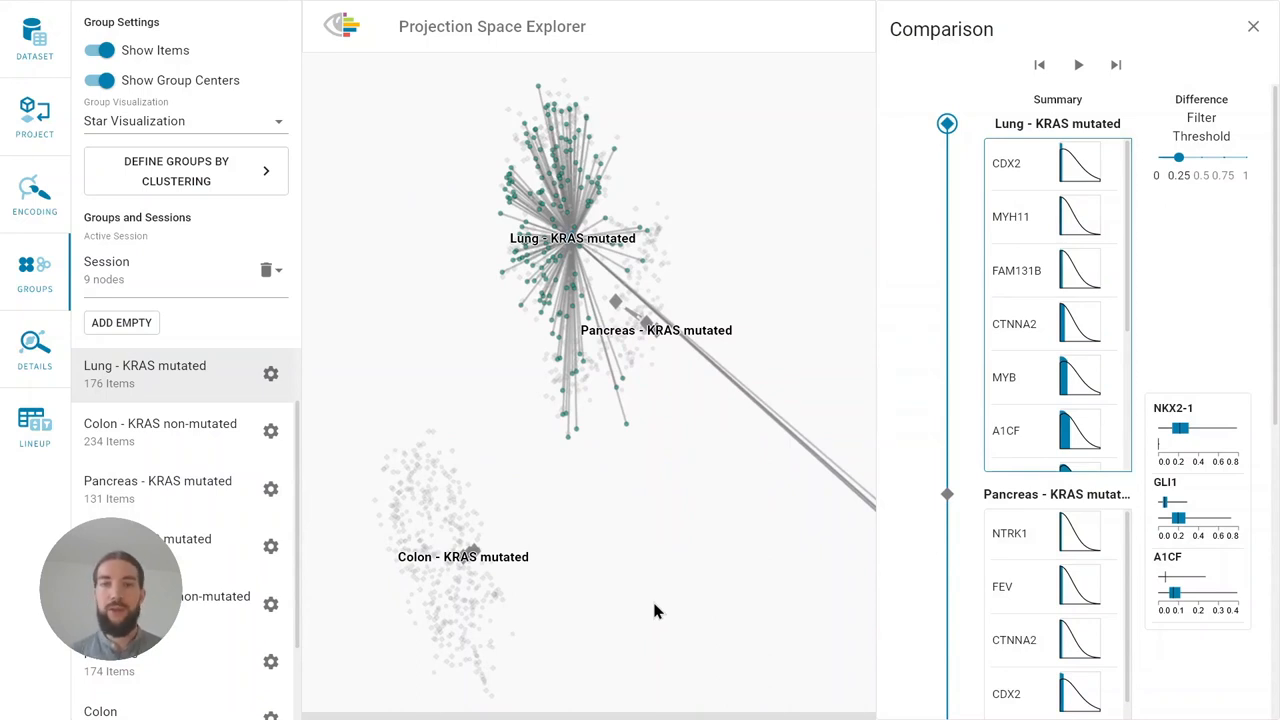
pyautogui.moveTo(658, 603)
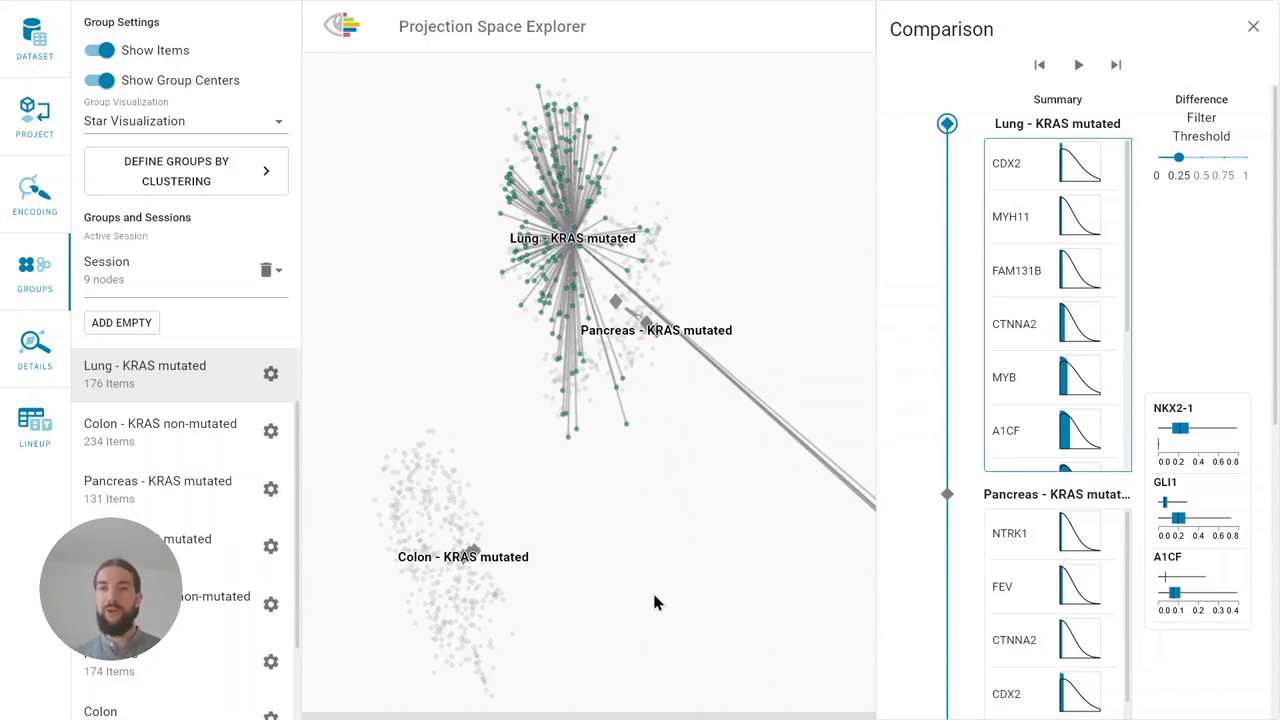
pyautogui.moveTo(697, 567)
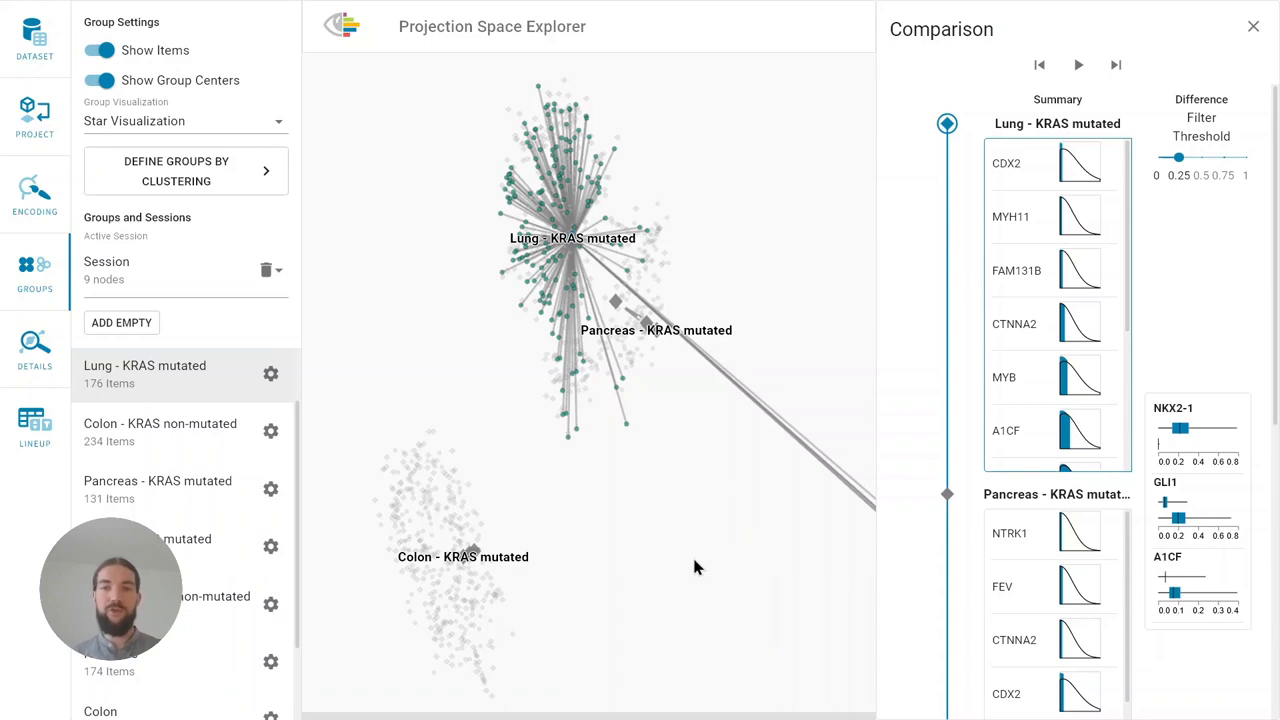
pyautogui.moveTo(1088, 233)
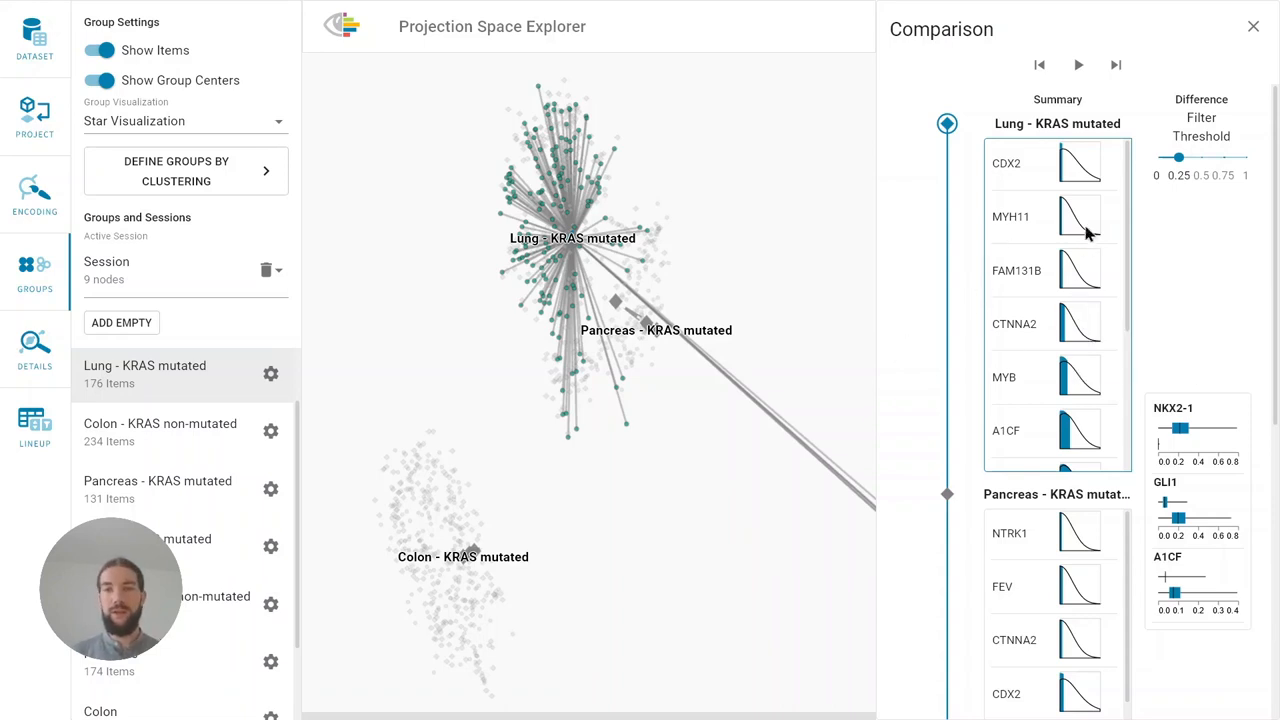
pyautogui.moveTo(1028, 110)
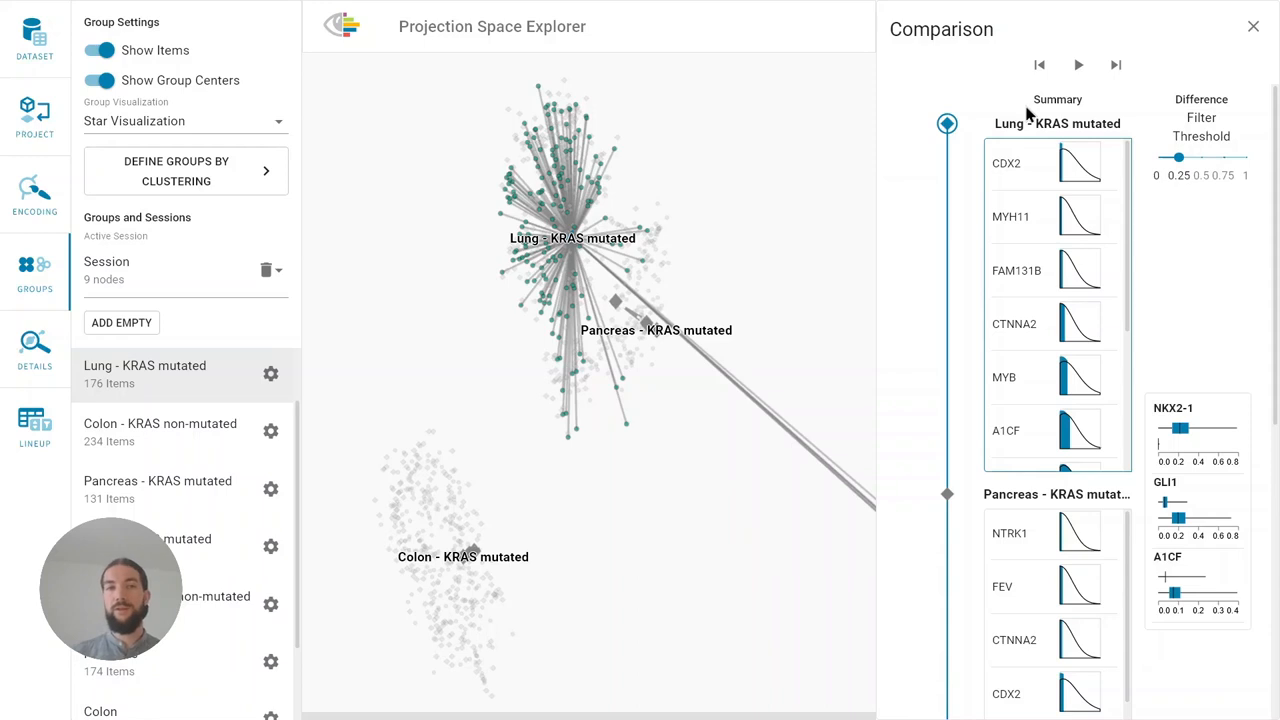
pyautogui.moveTo(1228, 378)
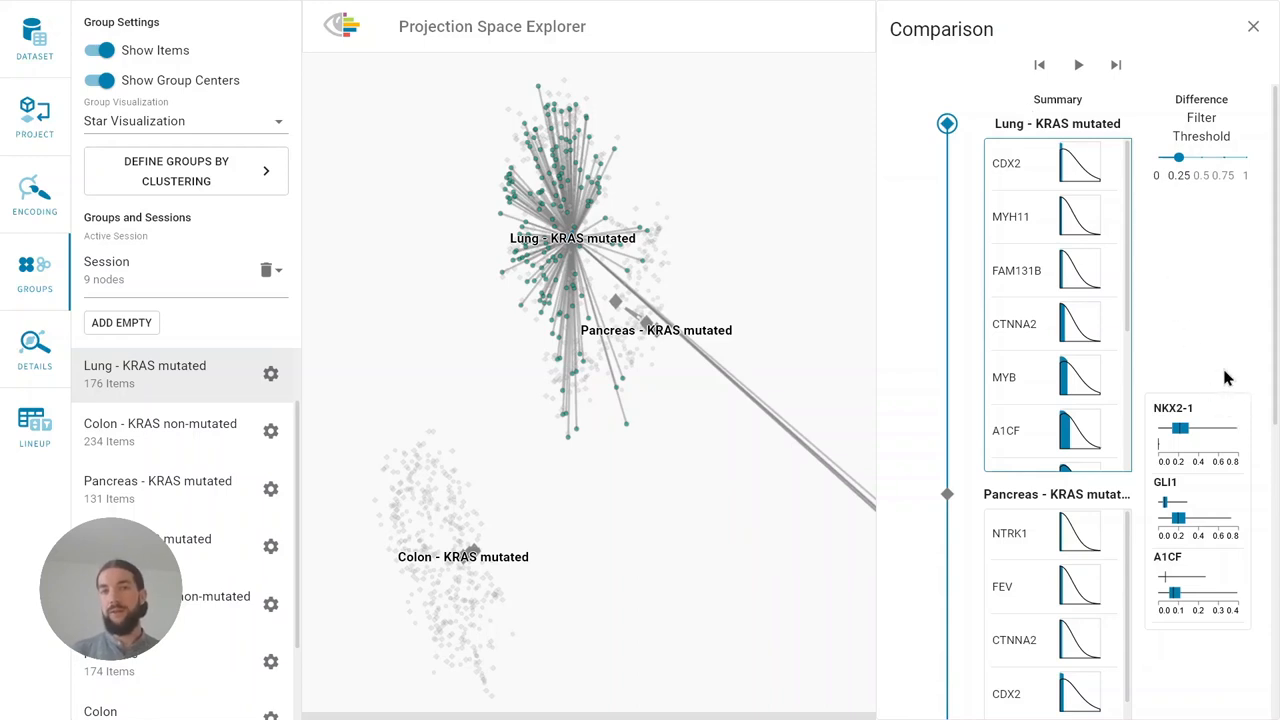
pyautogui.moveTo(1212, 388)
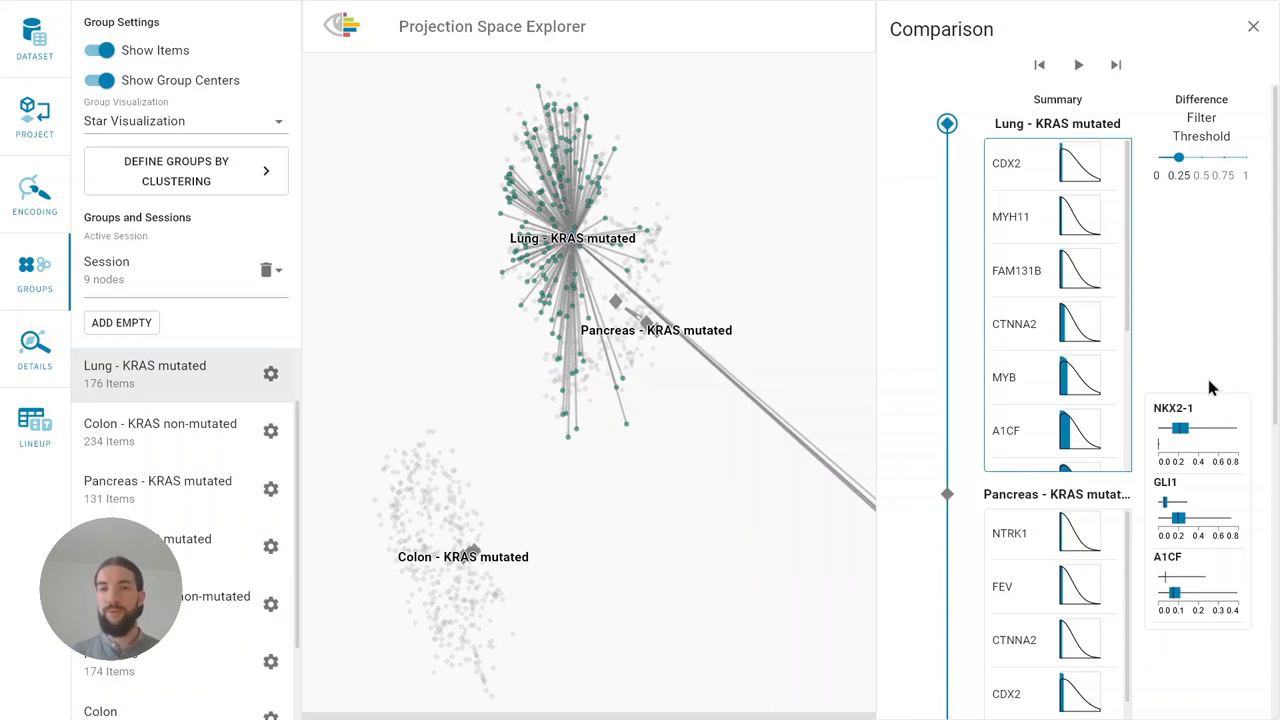
pyautogui.moveTo(1243, 590)
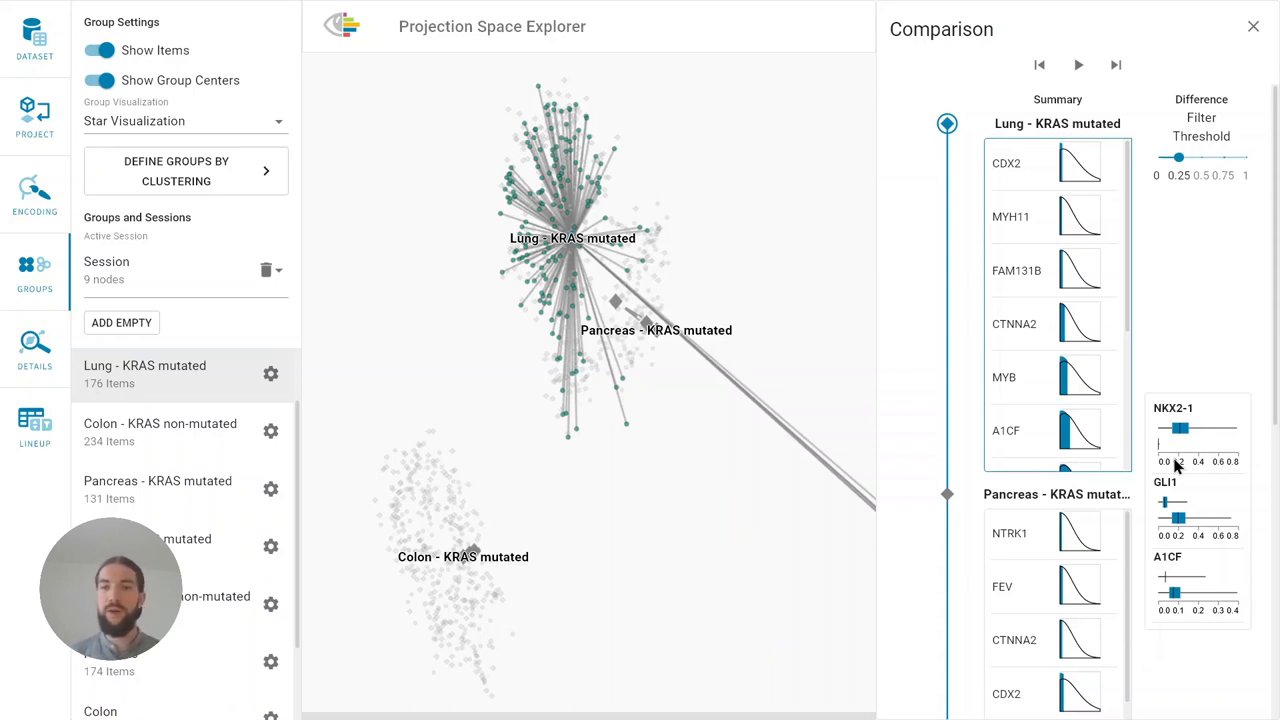
pyautogui.moveTo(1160, 470)
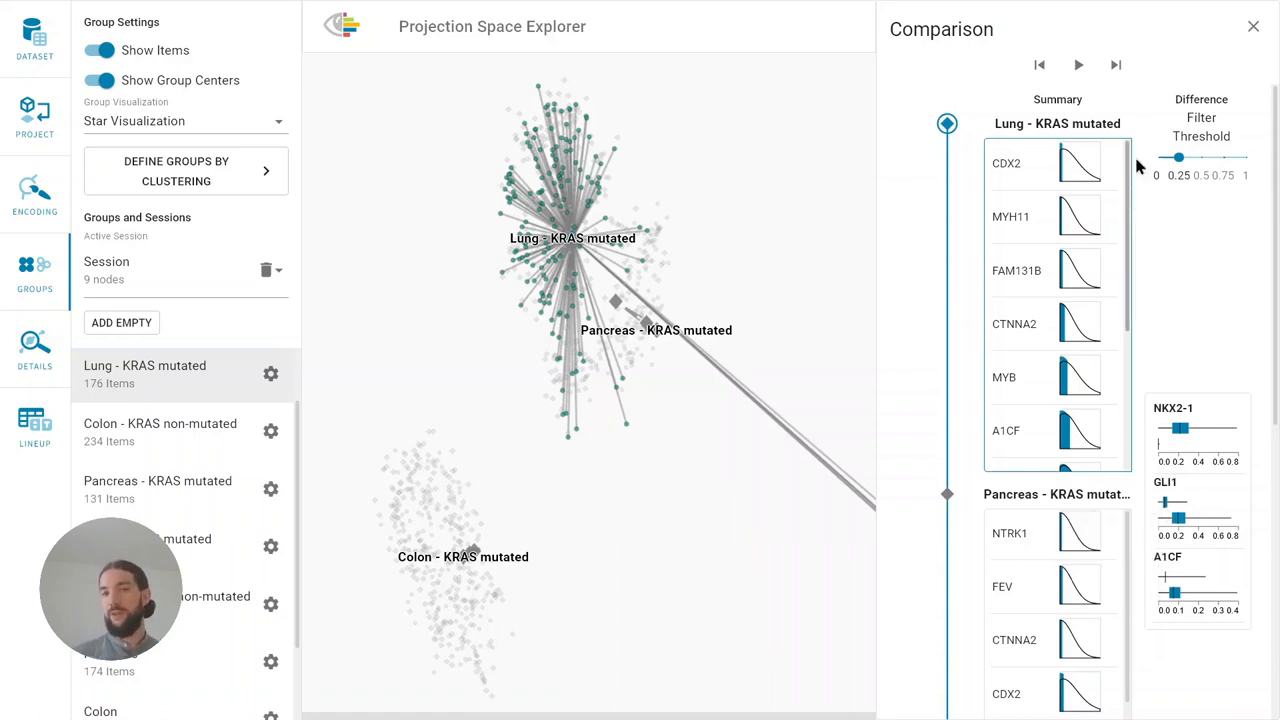
# Step the comparison to Pancreas, then Colon - KRAS mutated, showing MYB, CDX2, PER1, GLI1 differences
pyautogui.click(1115, 65)
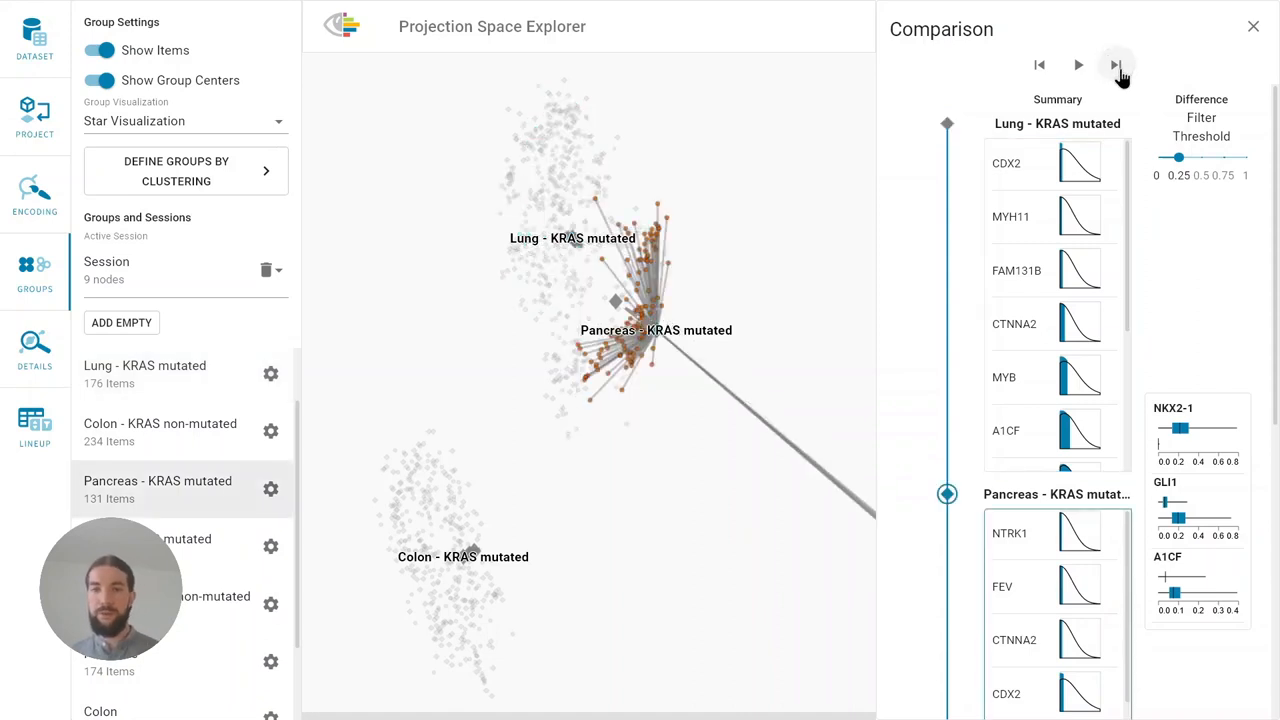
pyautogui.click(1116, 65)
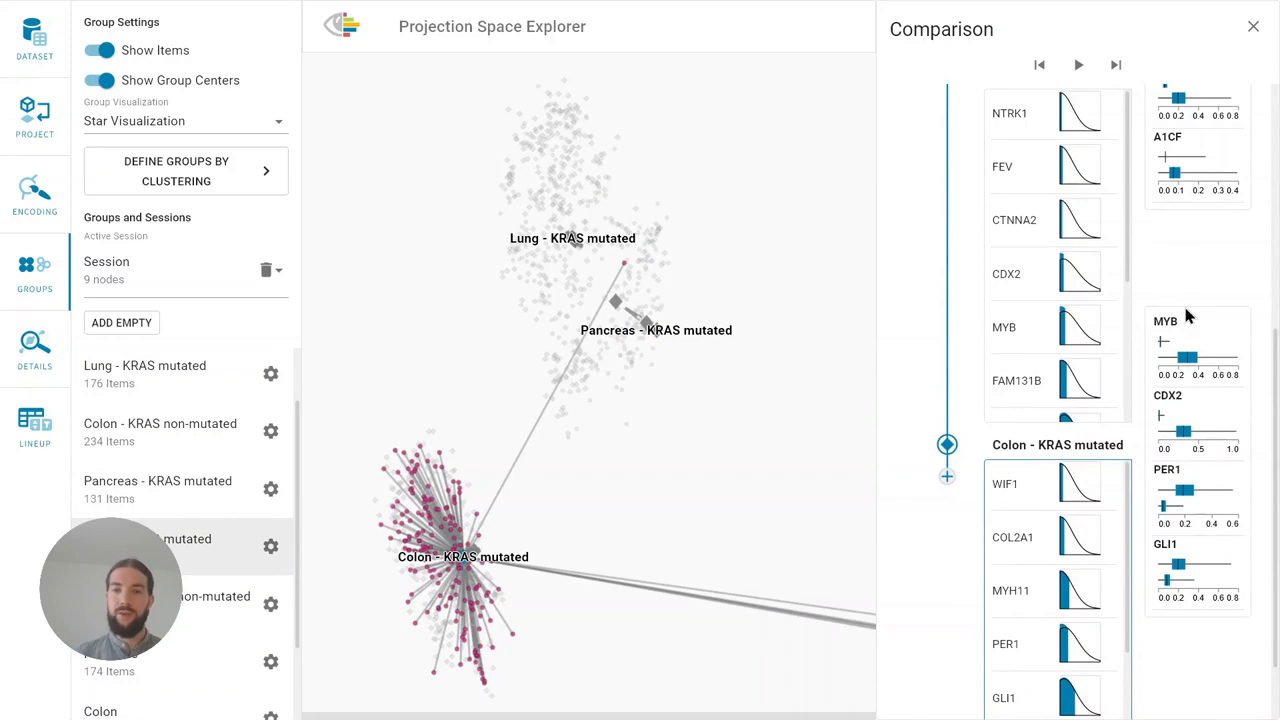
pyautogui.moveTo(1187, 330)
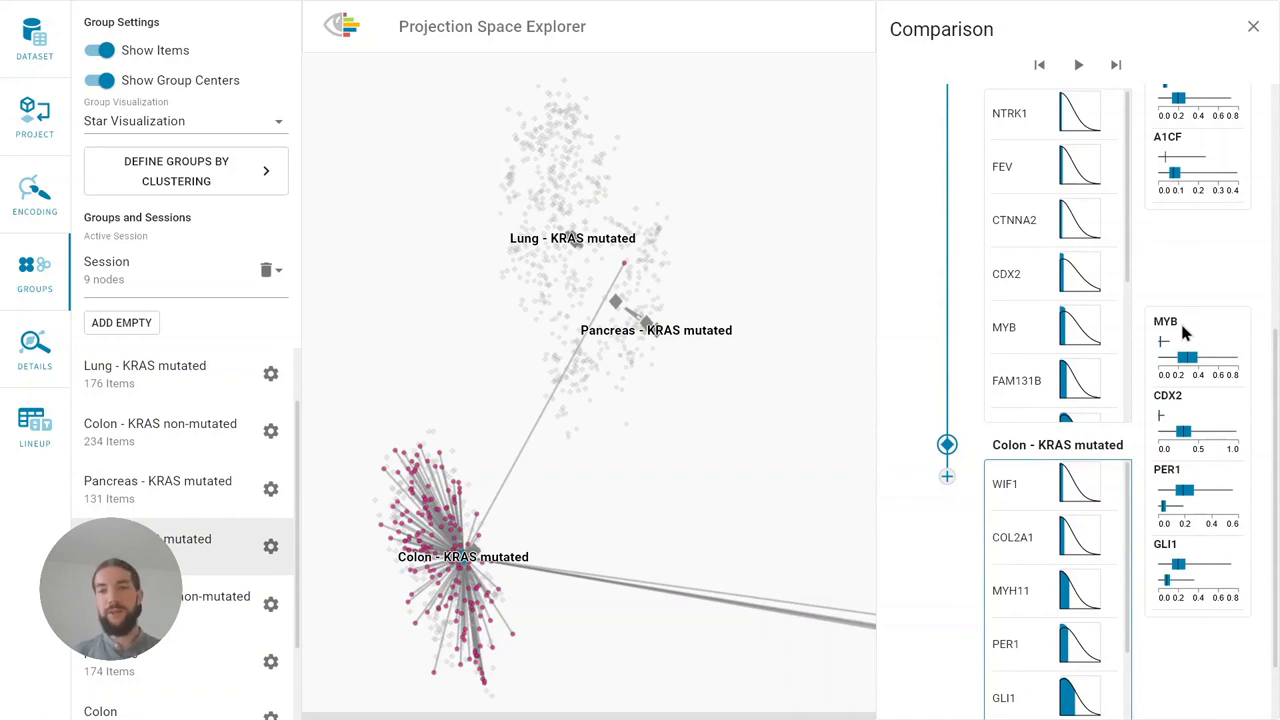
pyautogui.moveTo(1190, 480)
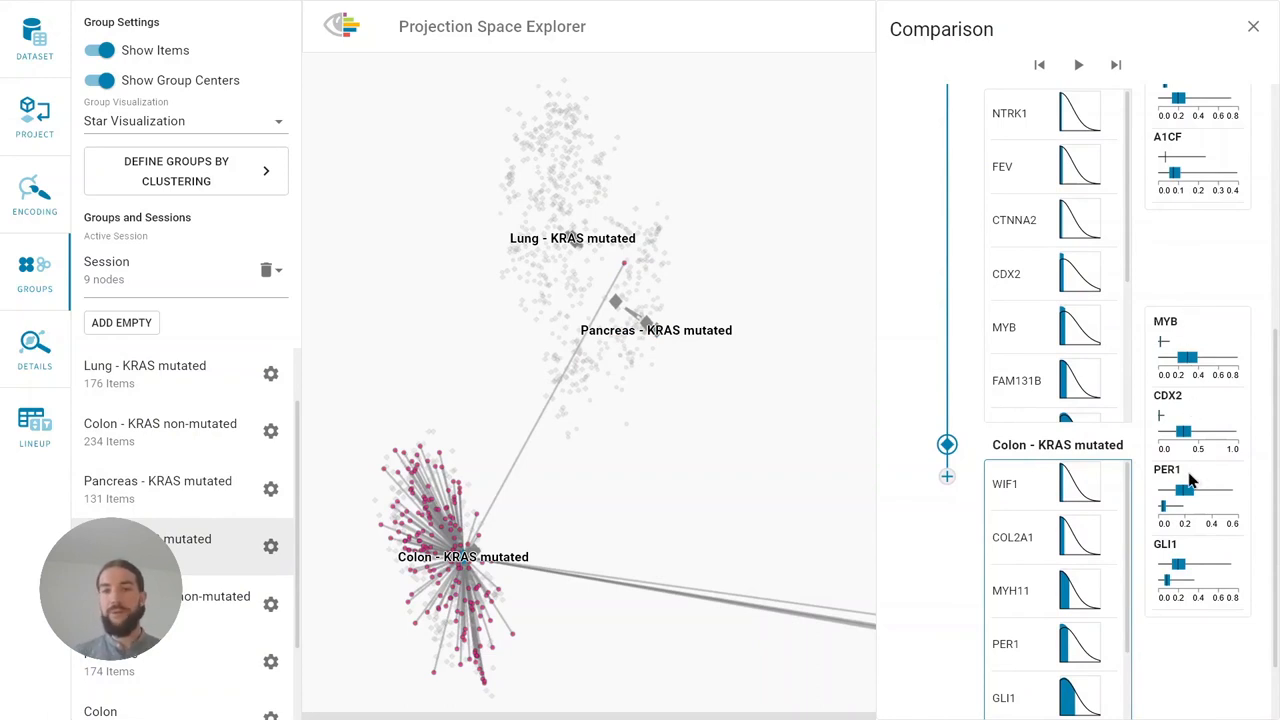
pyautogui.moveTo(1203, 555)
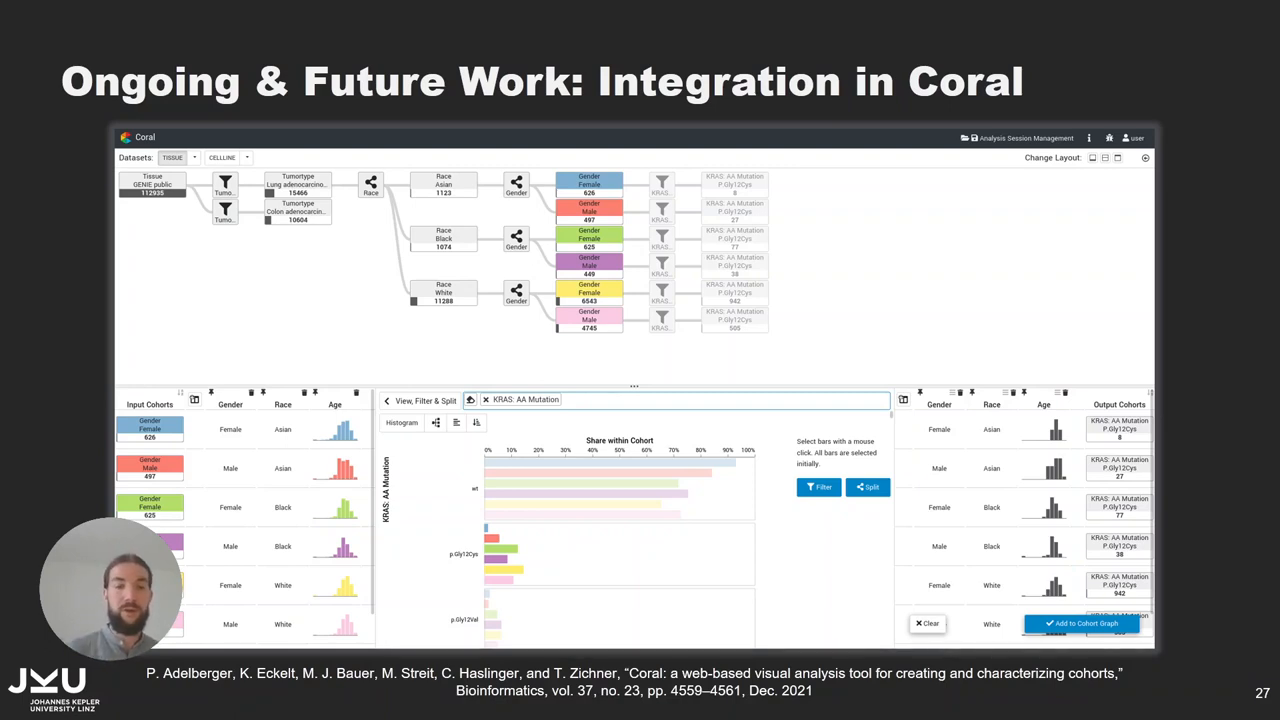
# Advance to slide 28 with the online tool, overview and library at jku-vds-lab.at/pse
pyautogui.press('right')
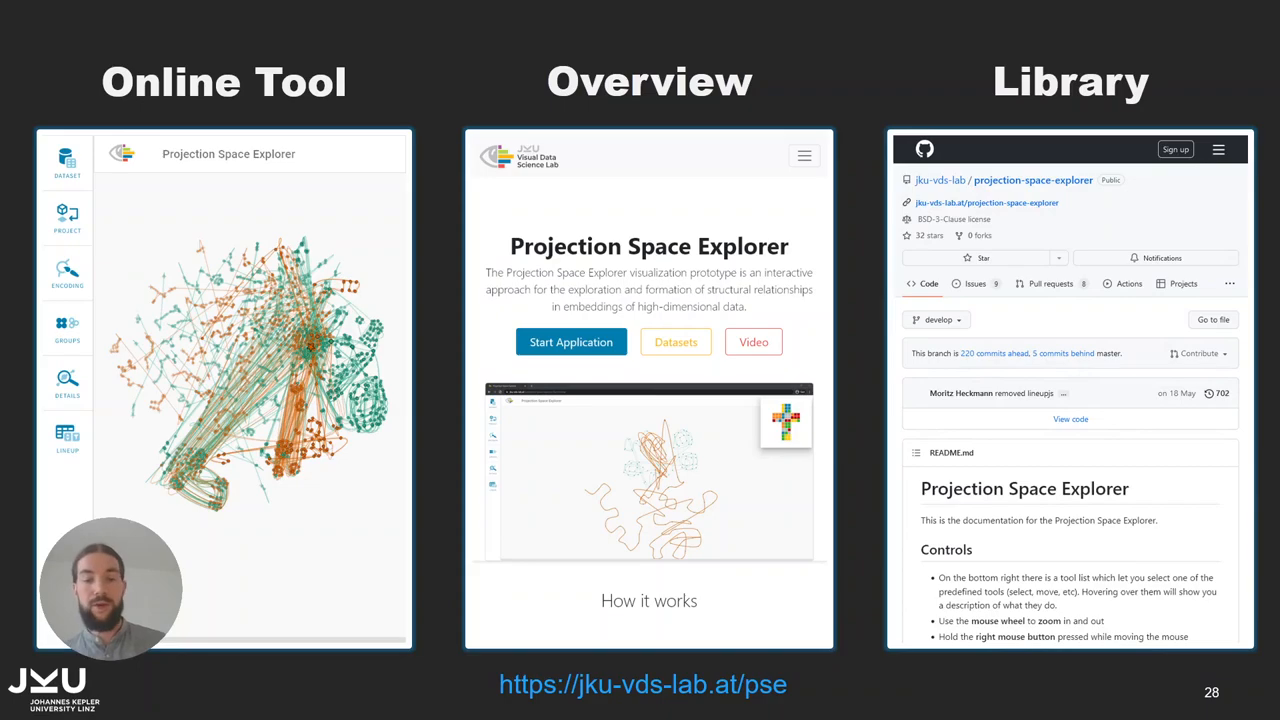
# Advance to the closing slide with the paper DOI, biovis22-eckelt link and QR code
pyautogui.press('Right')
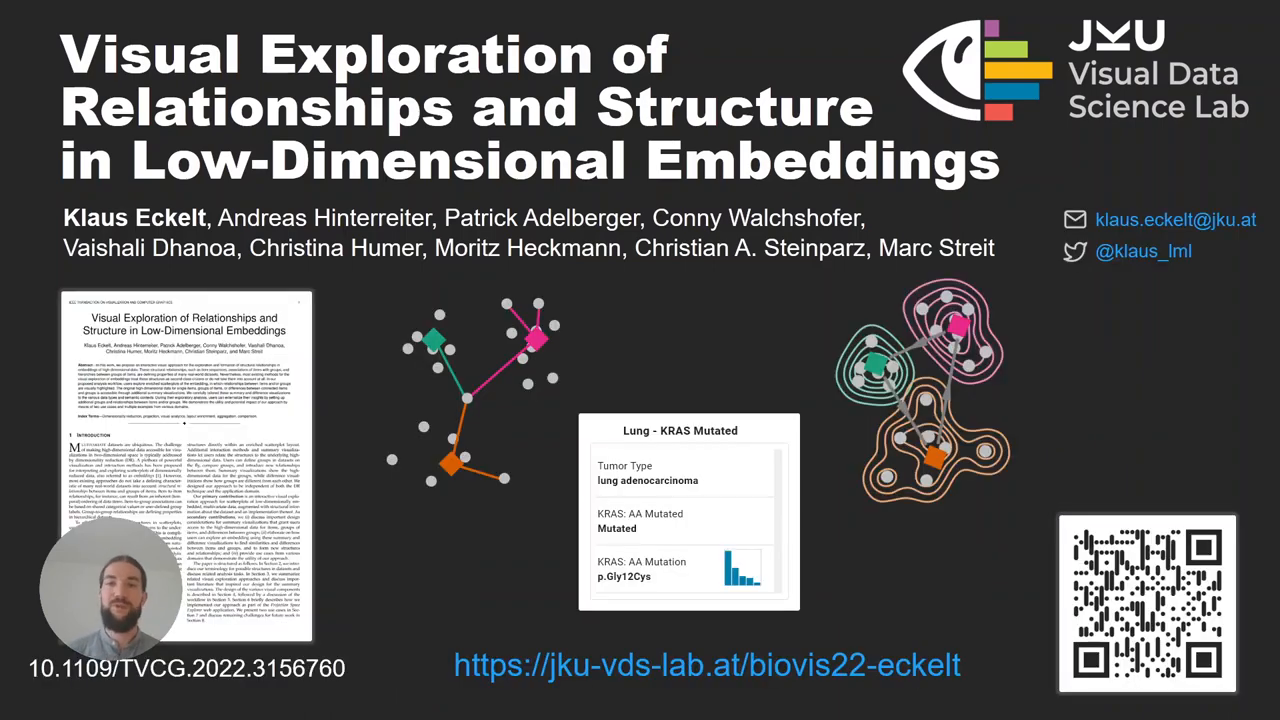